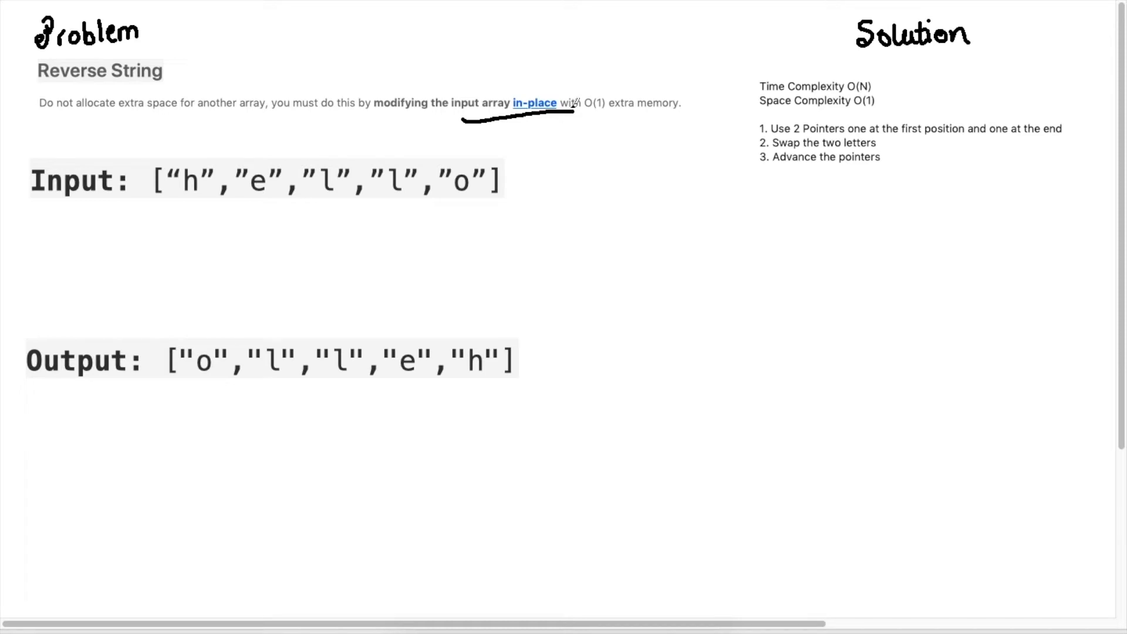
mouse_move(680, 36)
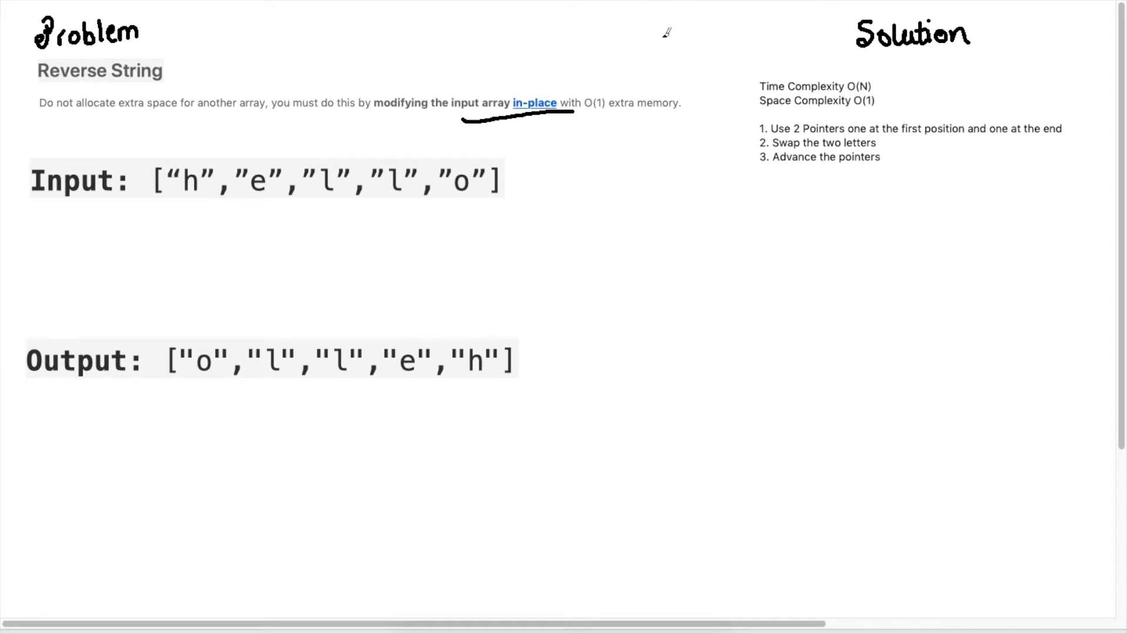
Step: Draw green pointer arrows above the first and last input letters, h and o
left_click_drag(180, 162, 468, 162)
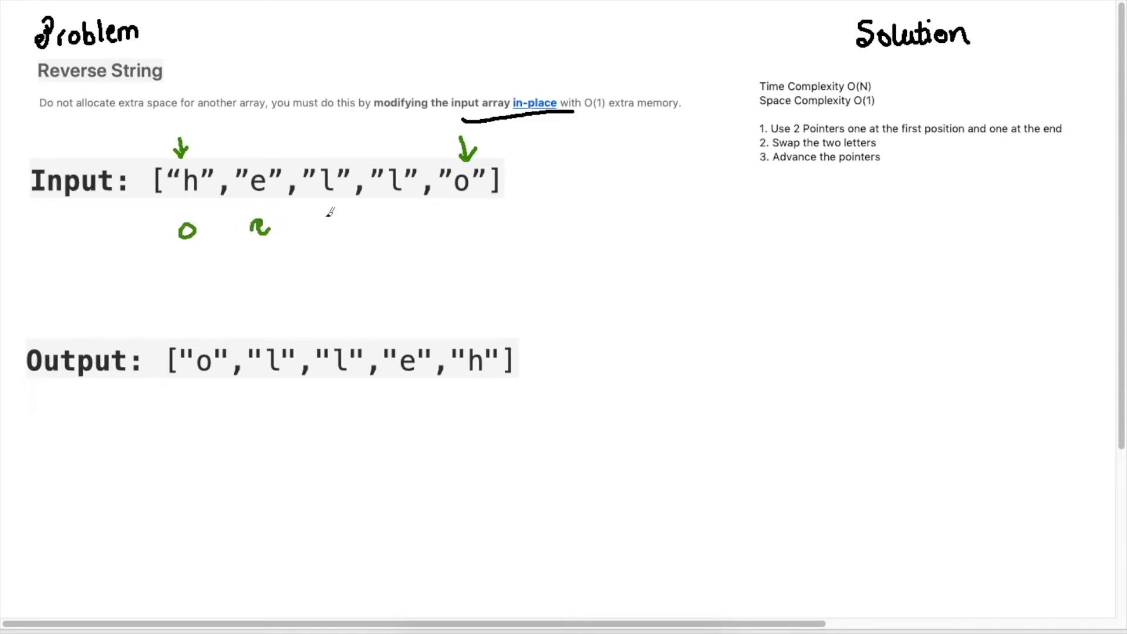
Step: Write the swapped row o e l l h beneath the input array
left_click_drag(330, 226, 478, 227)
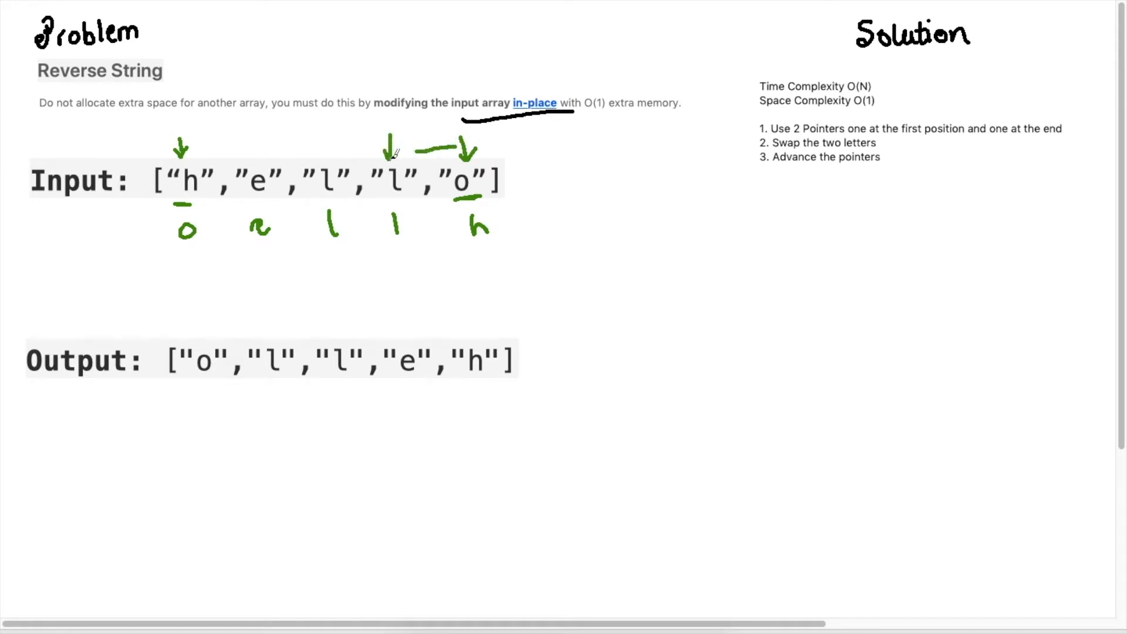
mouse_move(262, 125)
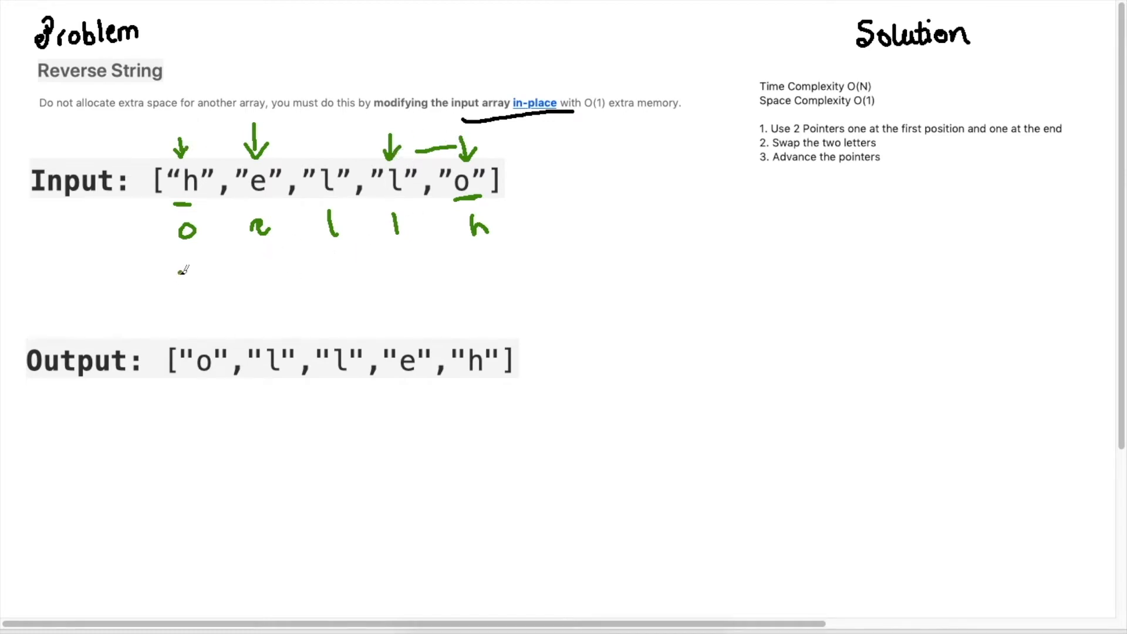
Step: Begin the second swapped row o l l e h below the first row
left_click_drag(176, 270, 197, 291)
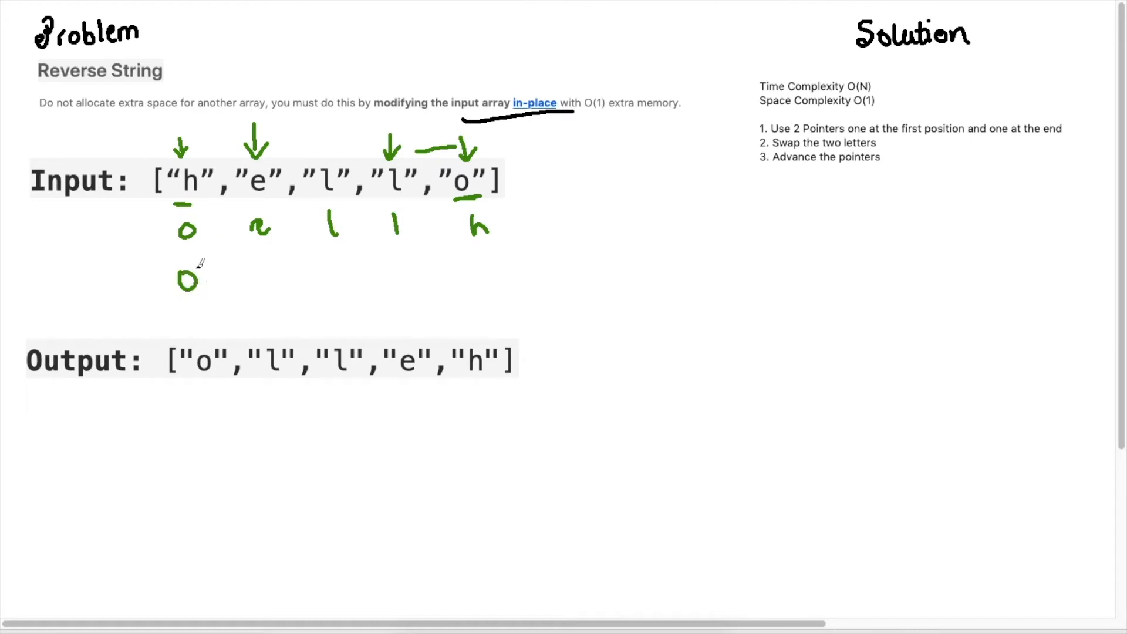
mouse_move(265, 258)
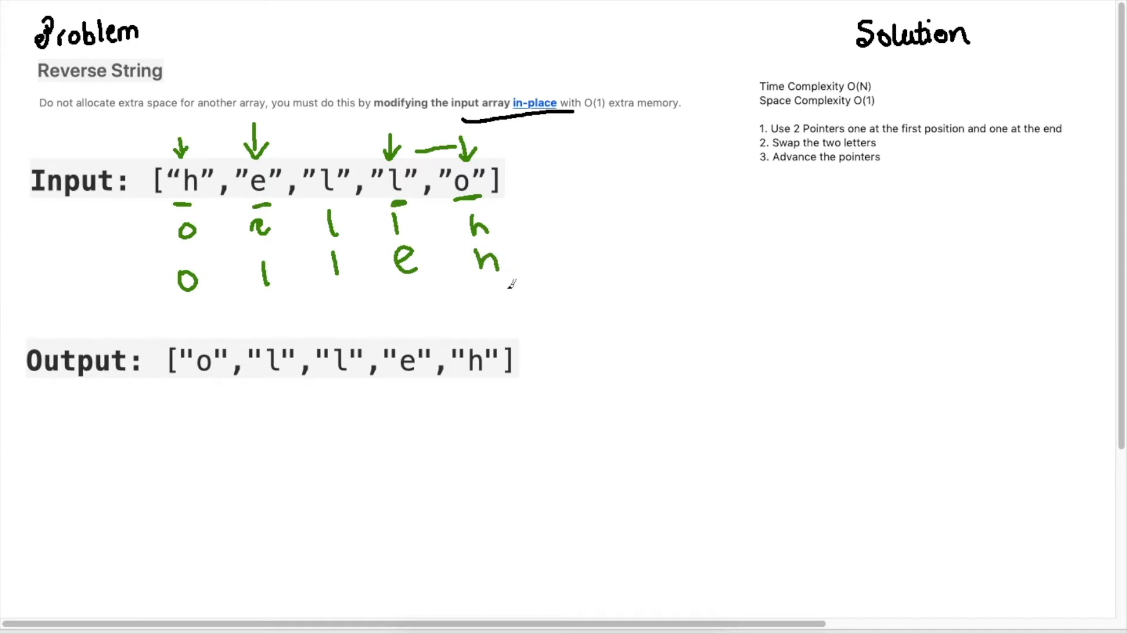
mouse_move(586, 194)
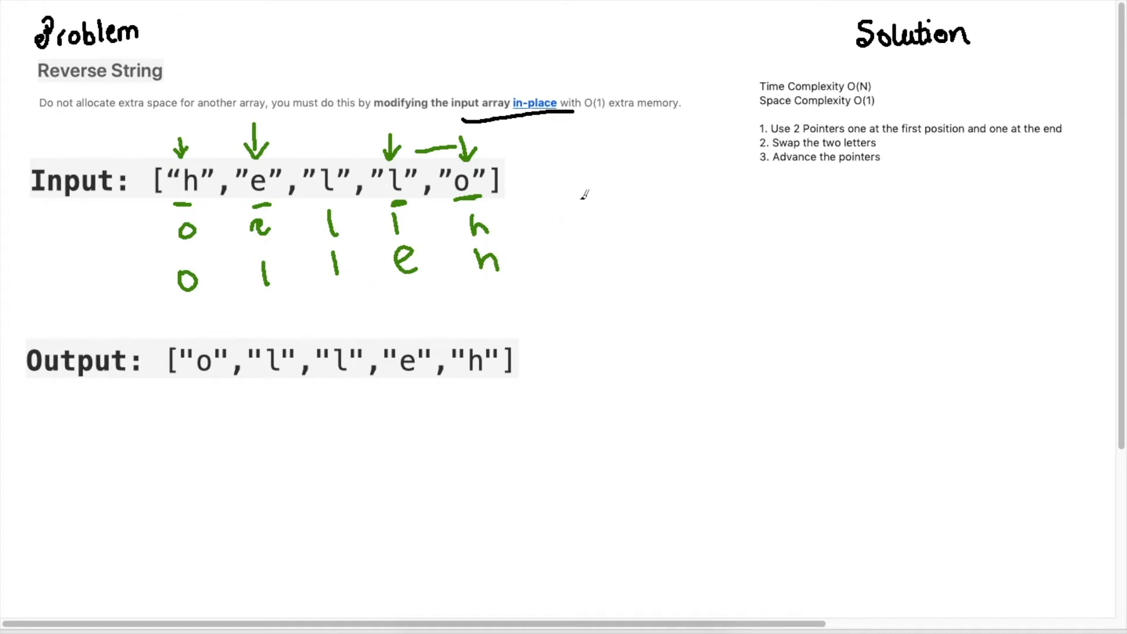
mouse_move(488, 384)
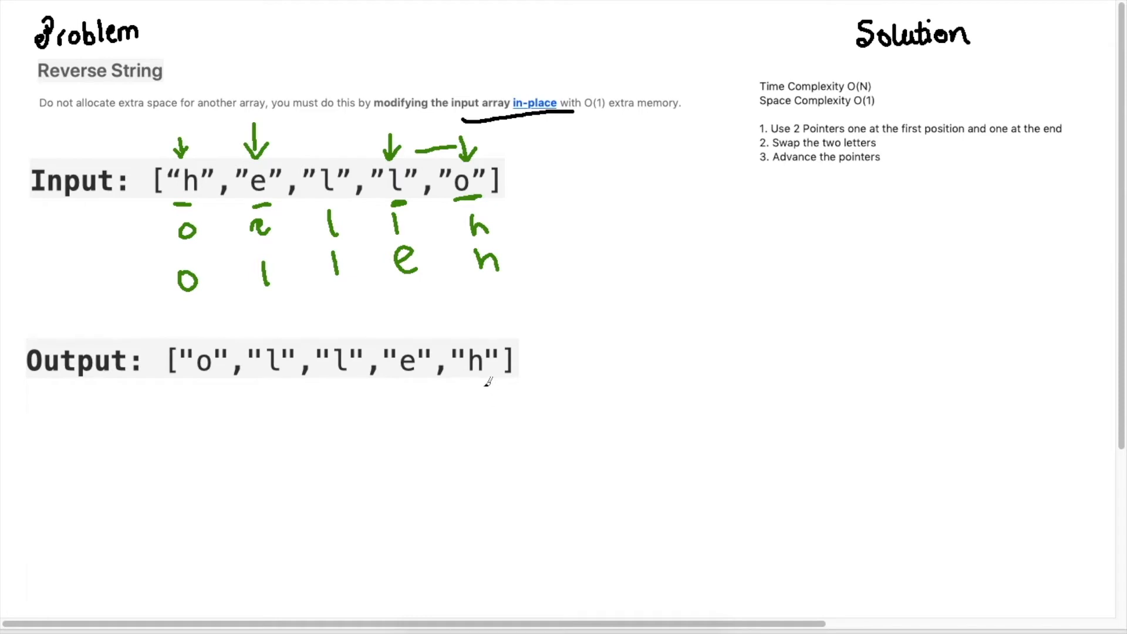
mouse_move(492, 375)
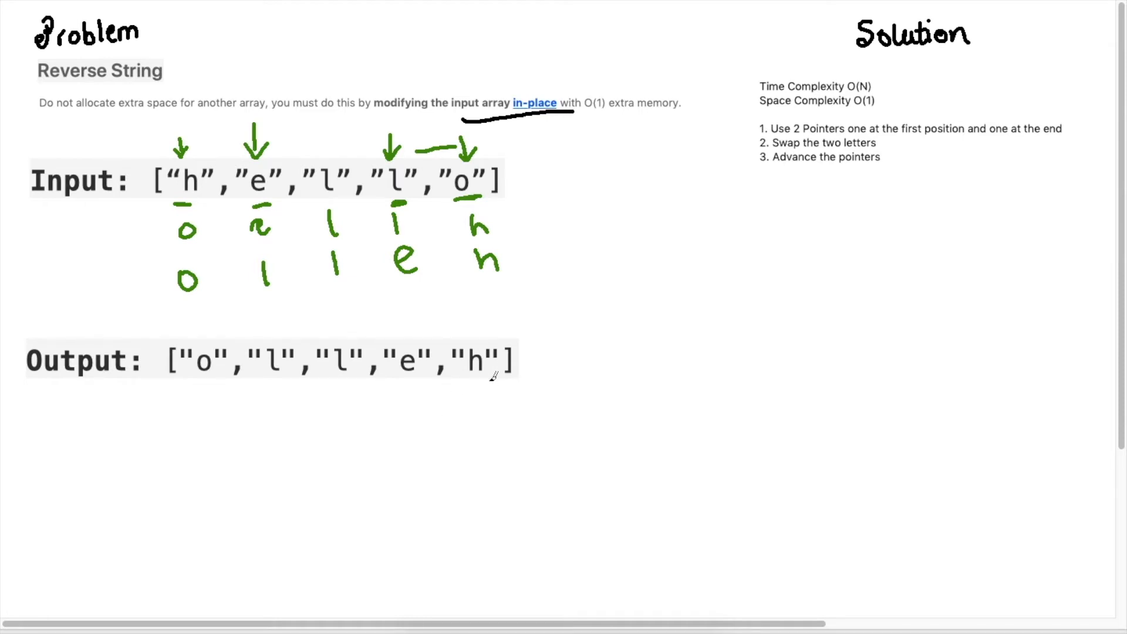
mouse_move(712, 207)
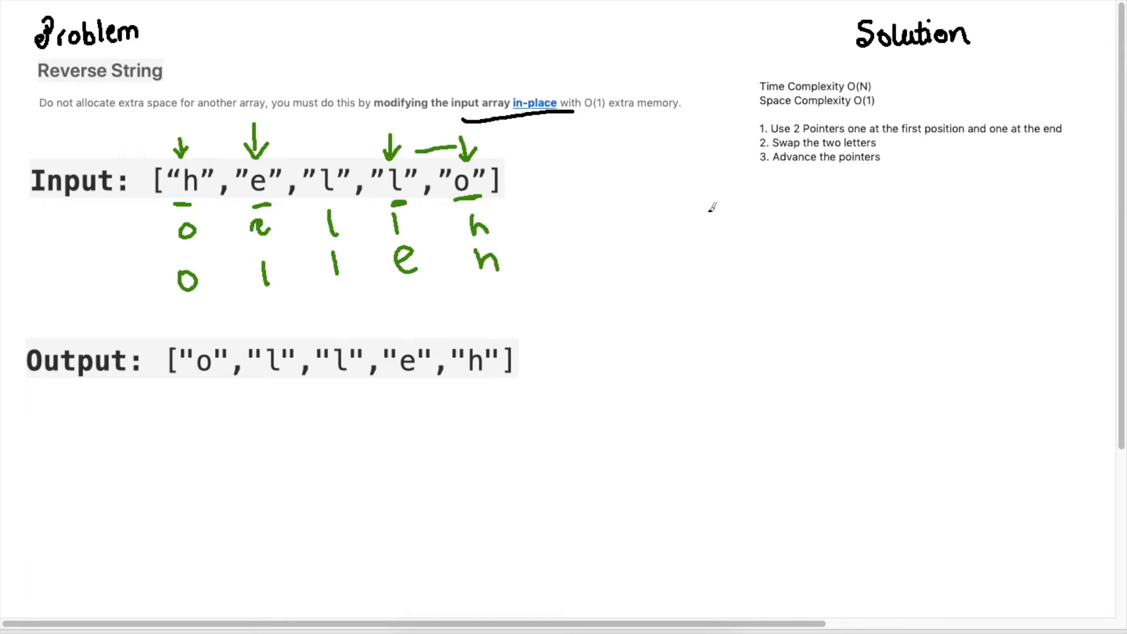
mouse_move(854, 87)
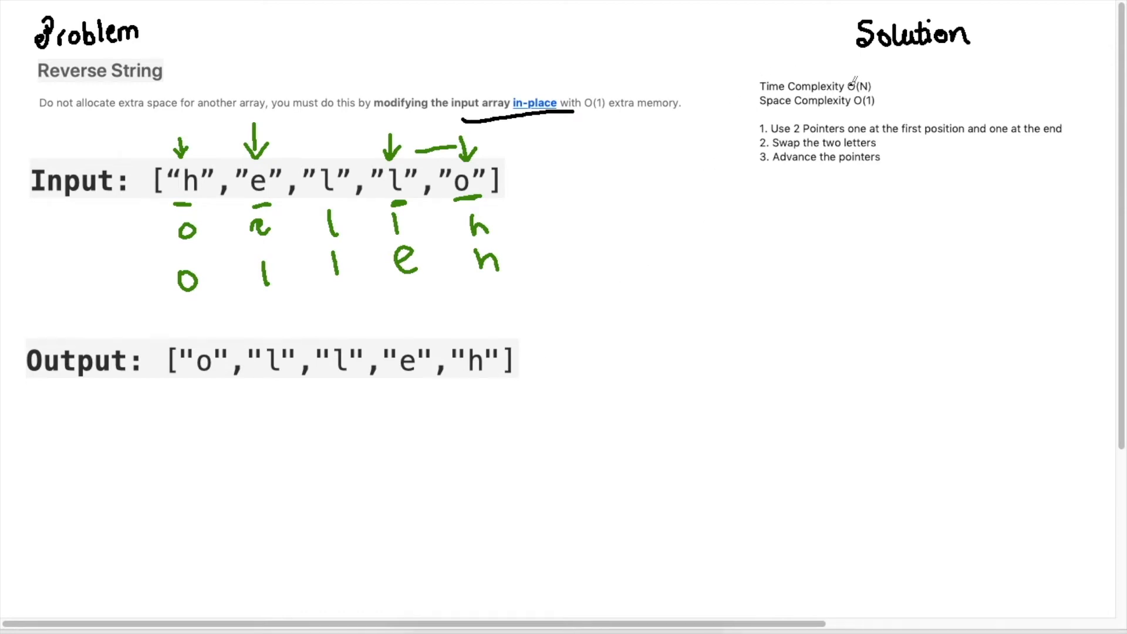
Step: Put a check mark next to the O(N) time complexity on the slide
left_click(877, 87)
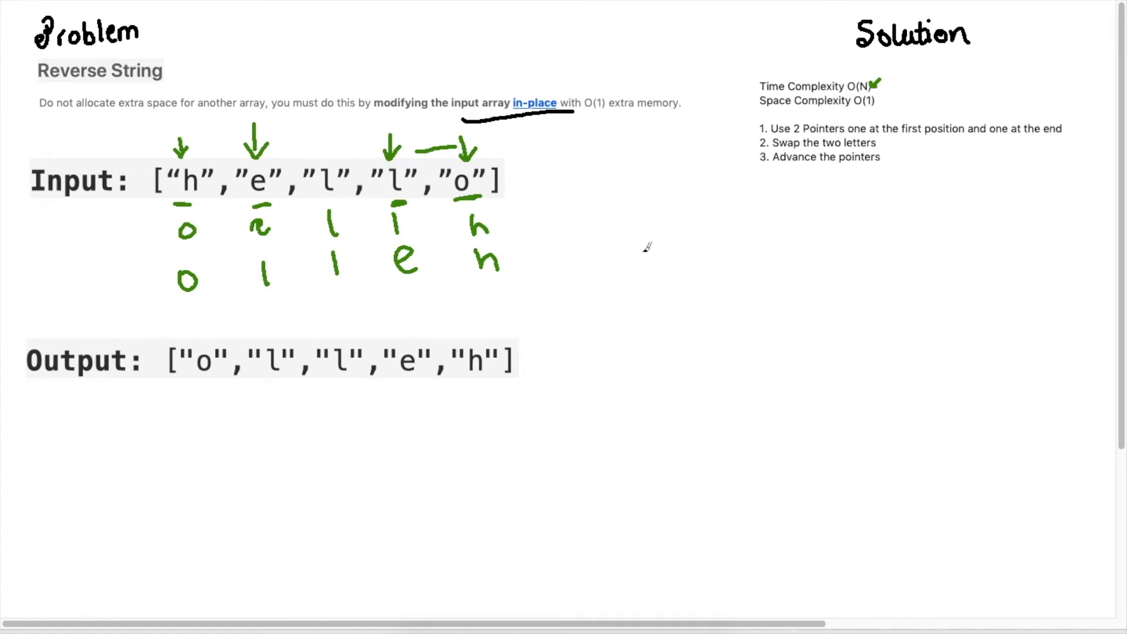
mouse_move(899, 101)
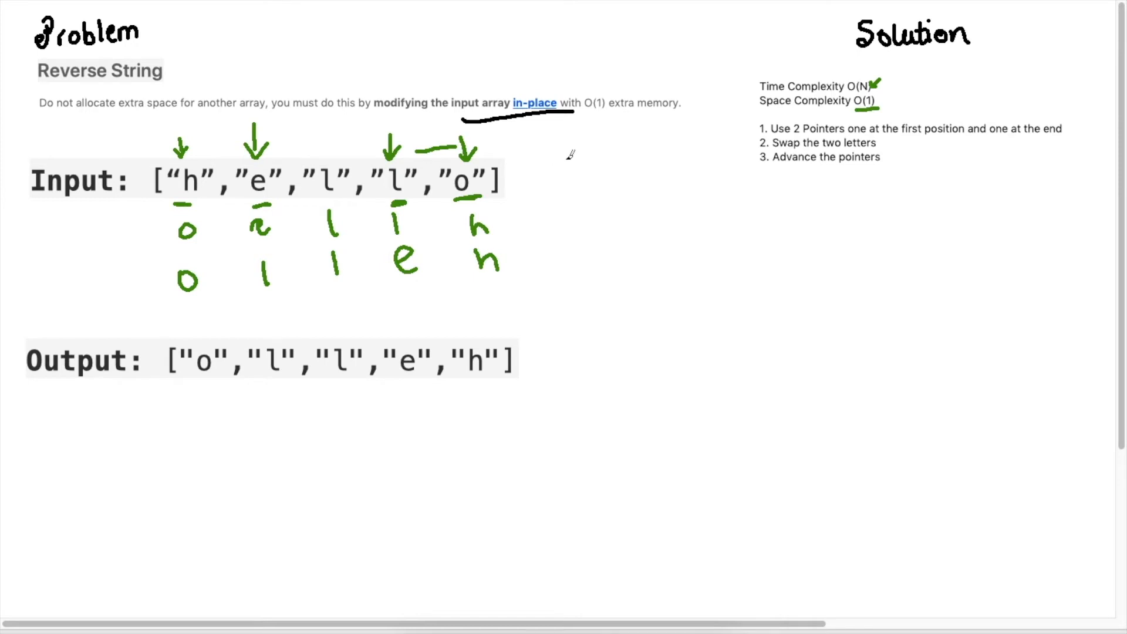
mouse_move(832, 200)
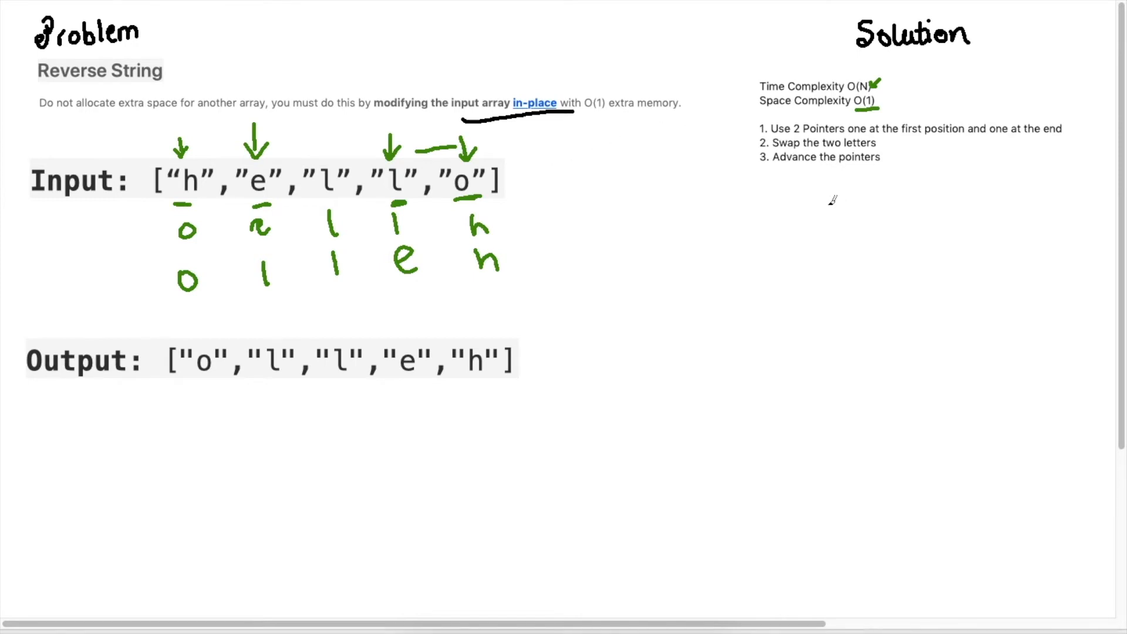
mouse_move(775, 200)
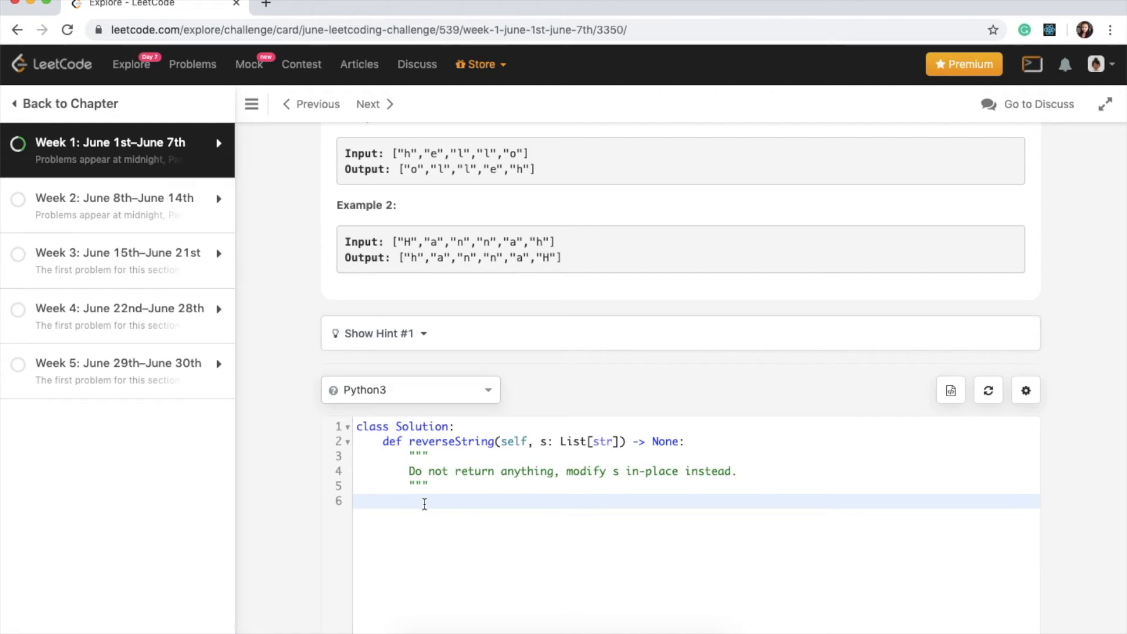
left_click(424, 504)
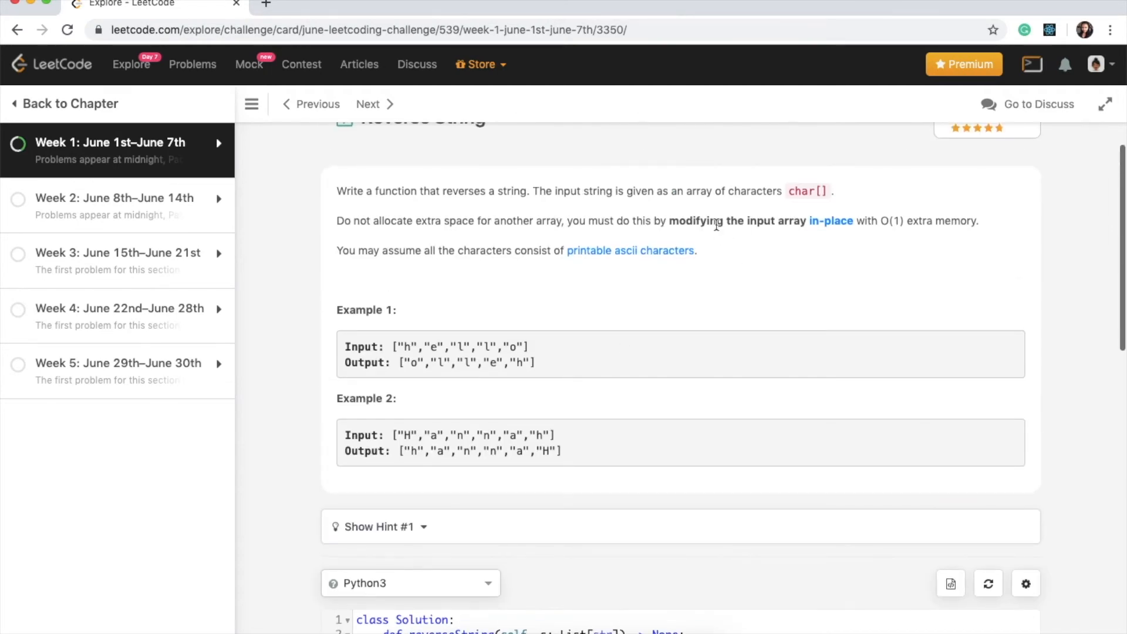
scroll("down", 3)
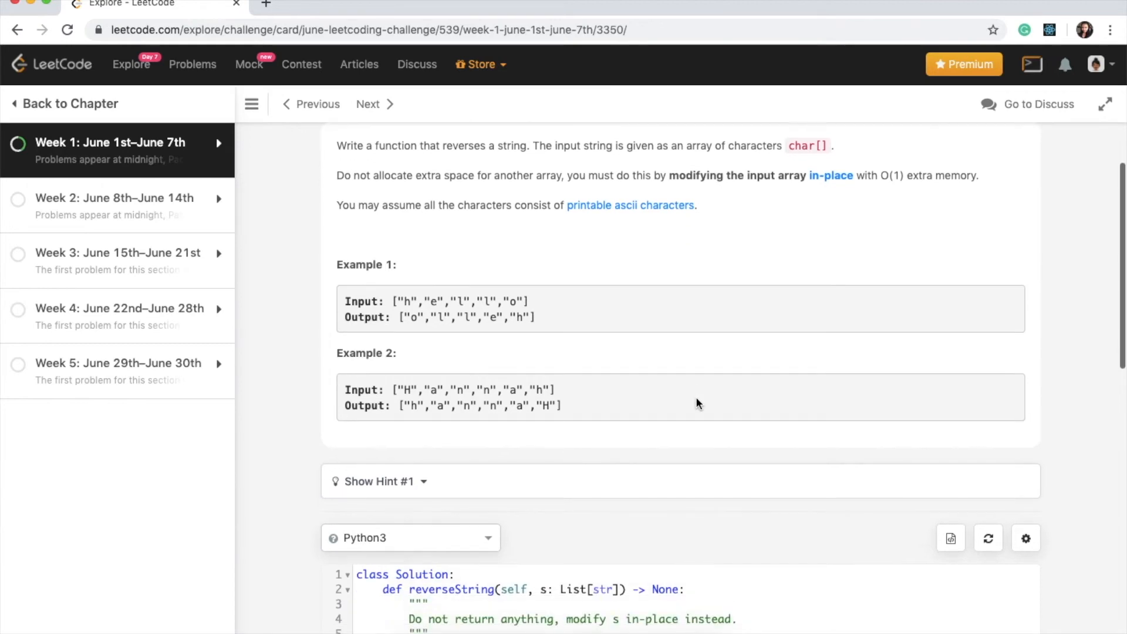
scroll("down", 3)
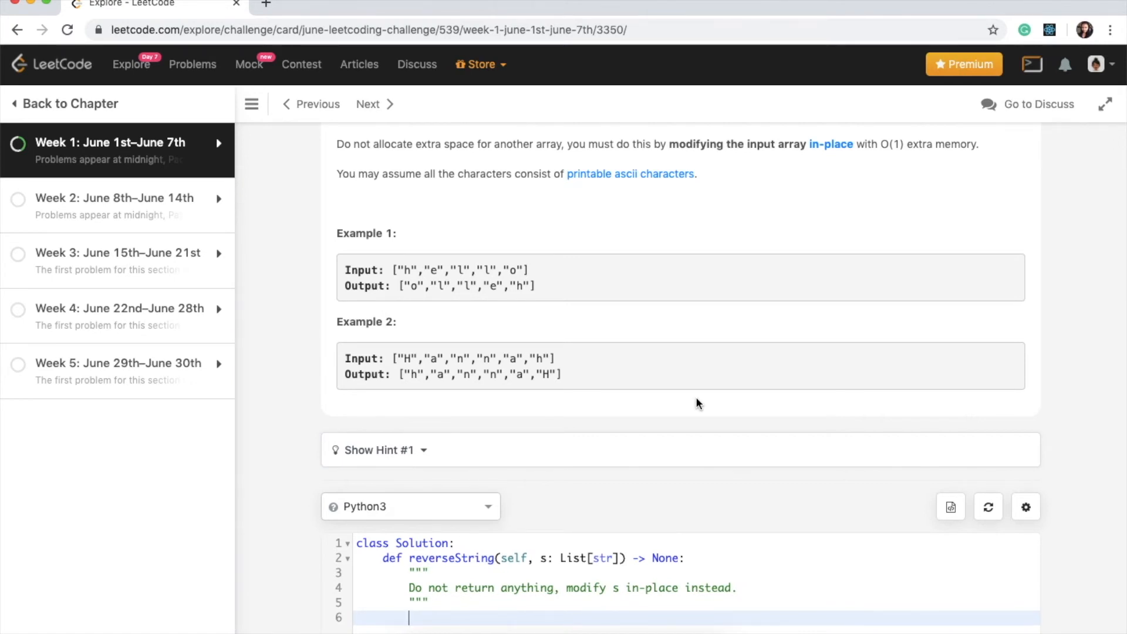
scroll("down", 3)
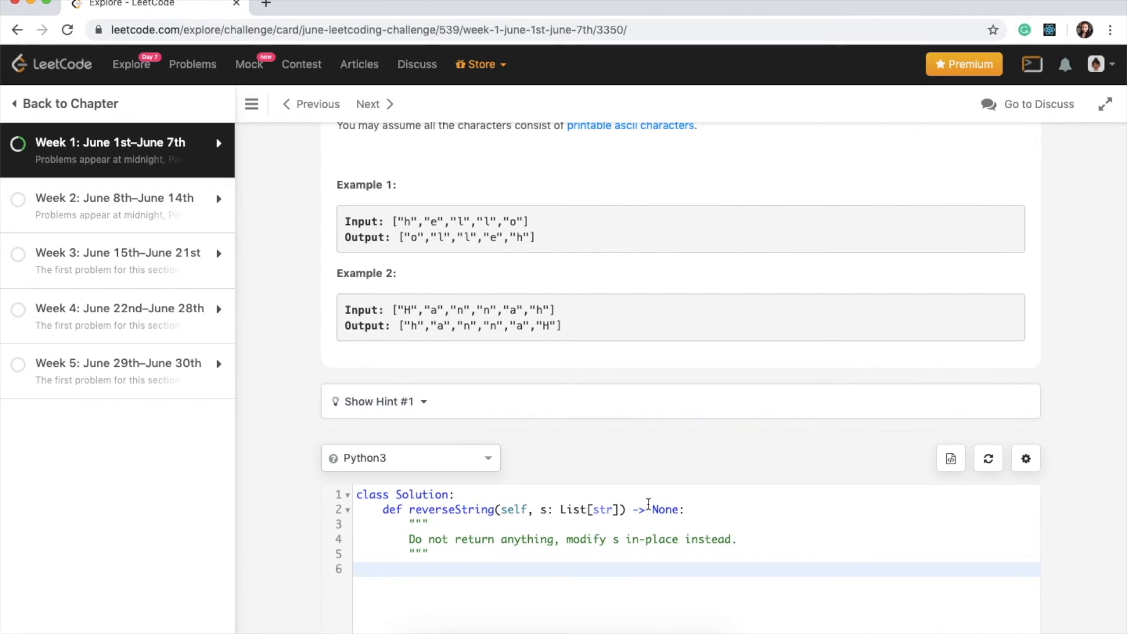
Step: Write left = 0, right = len(s) - 1 and open a while left < right loop
type("left")
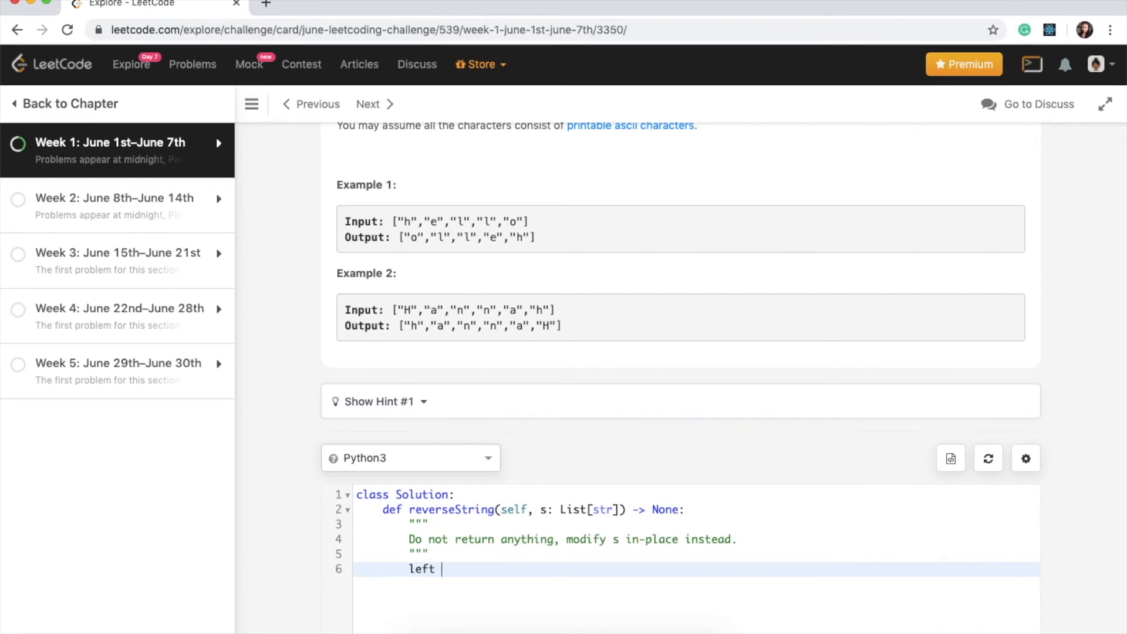
type("= 0")
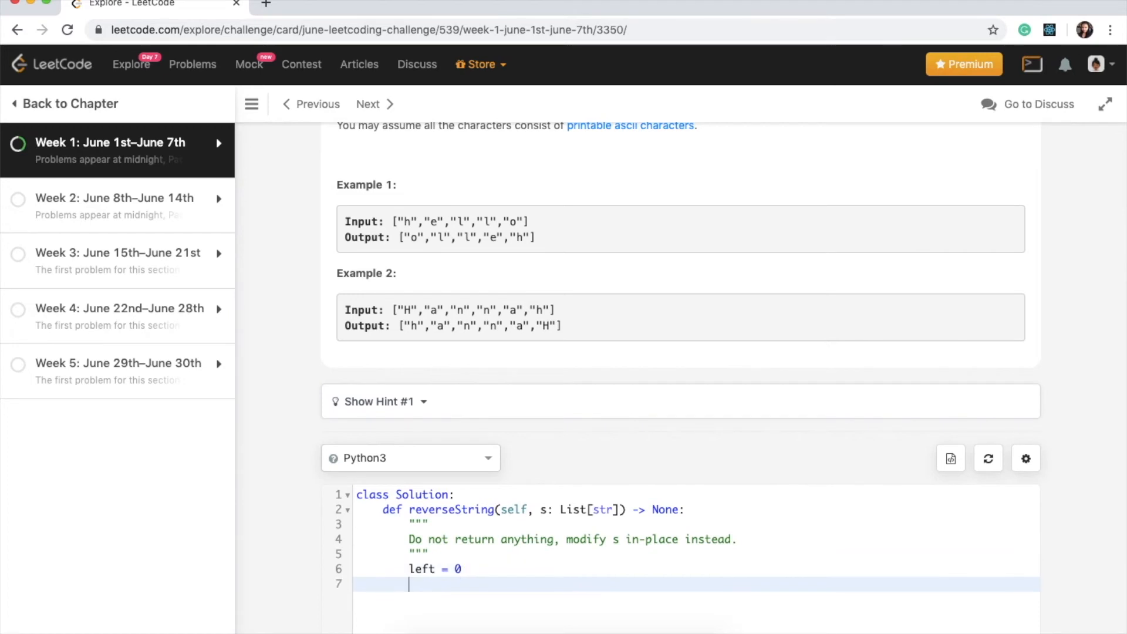
type("right =")
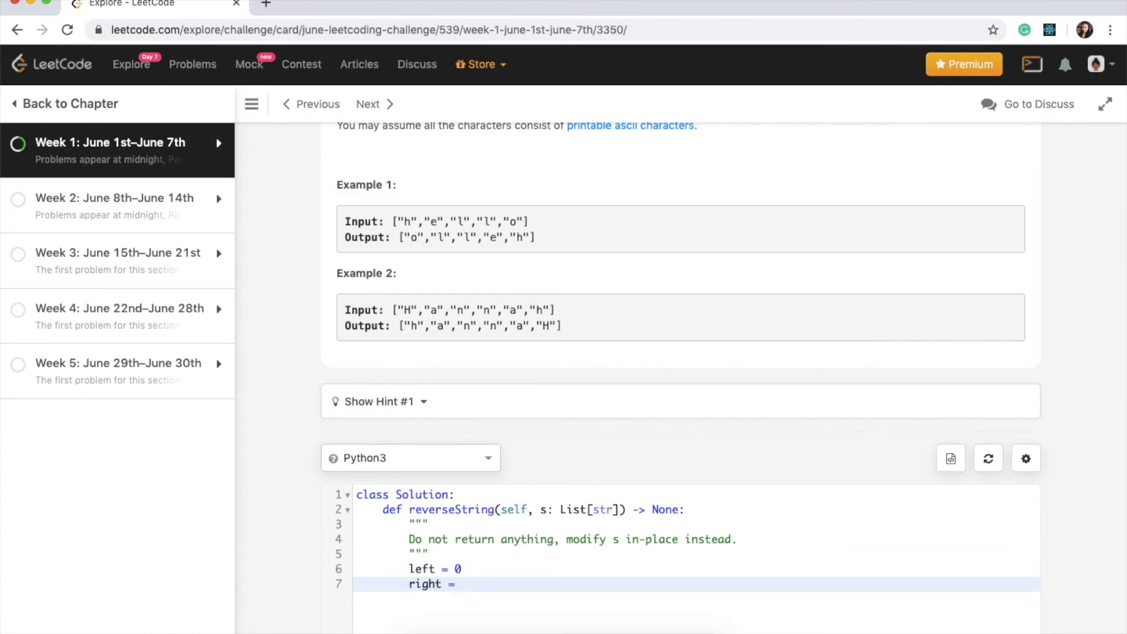
type("len(")
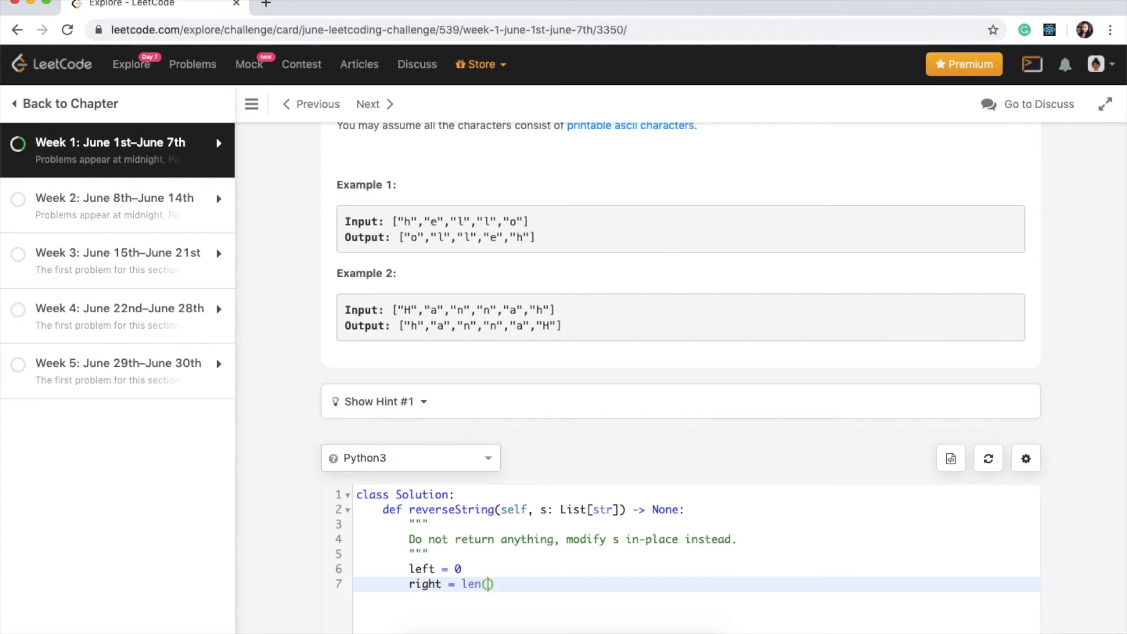
type("s")
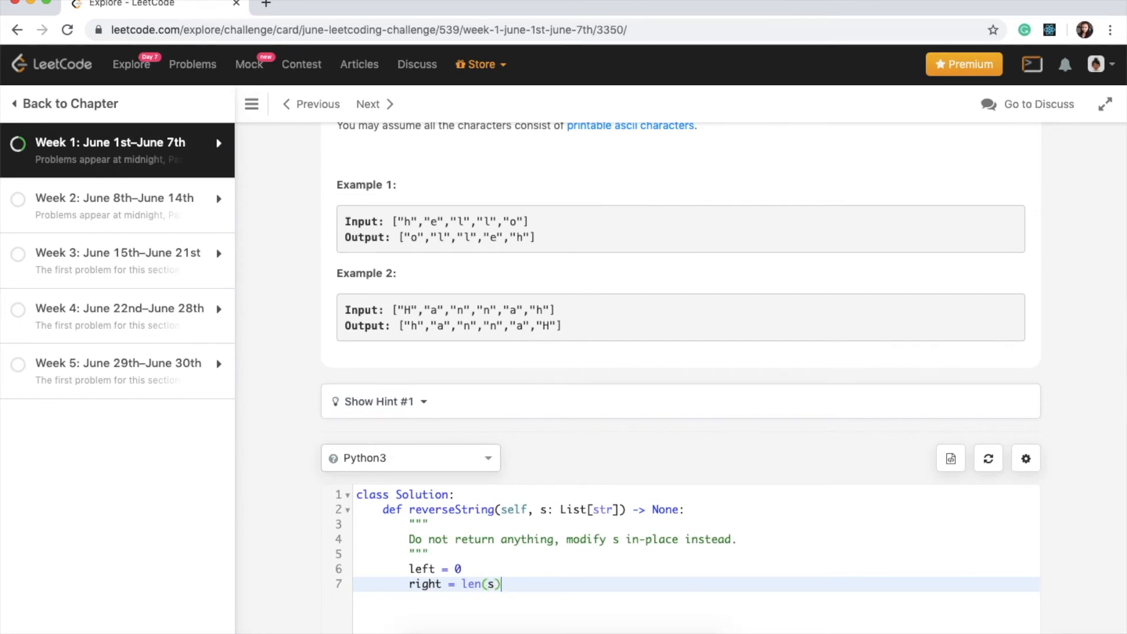
type("- 1")
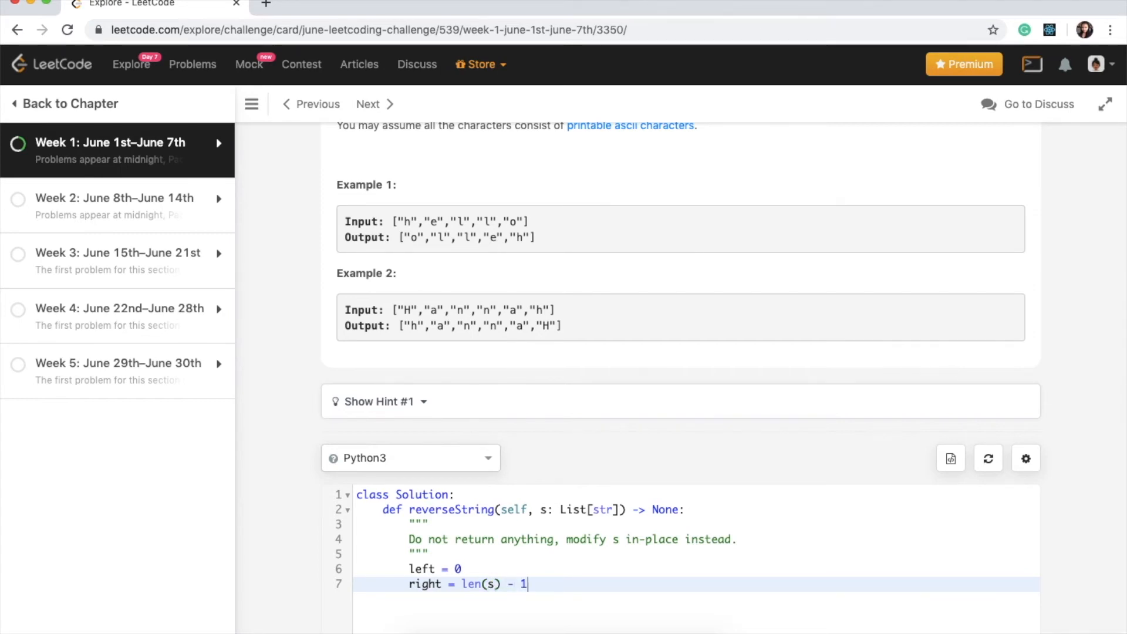
key("Enter")
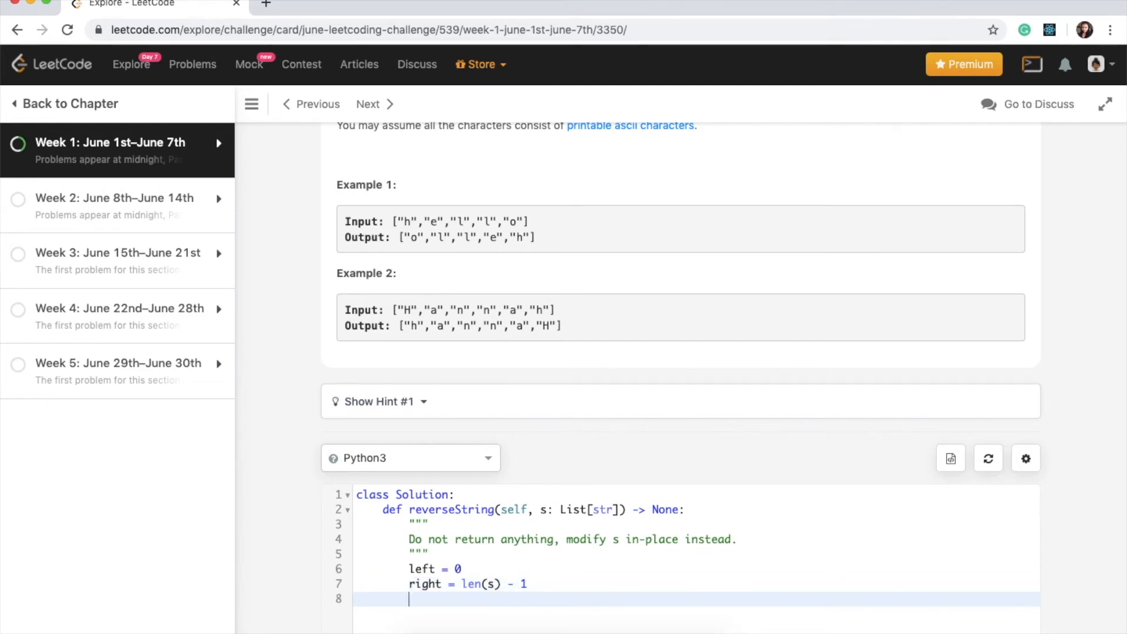
type("while left < ri")
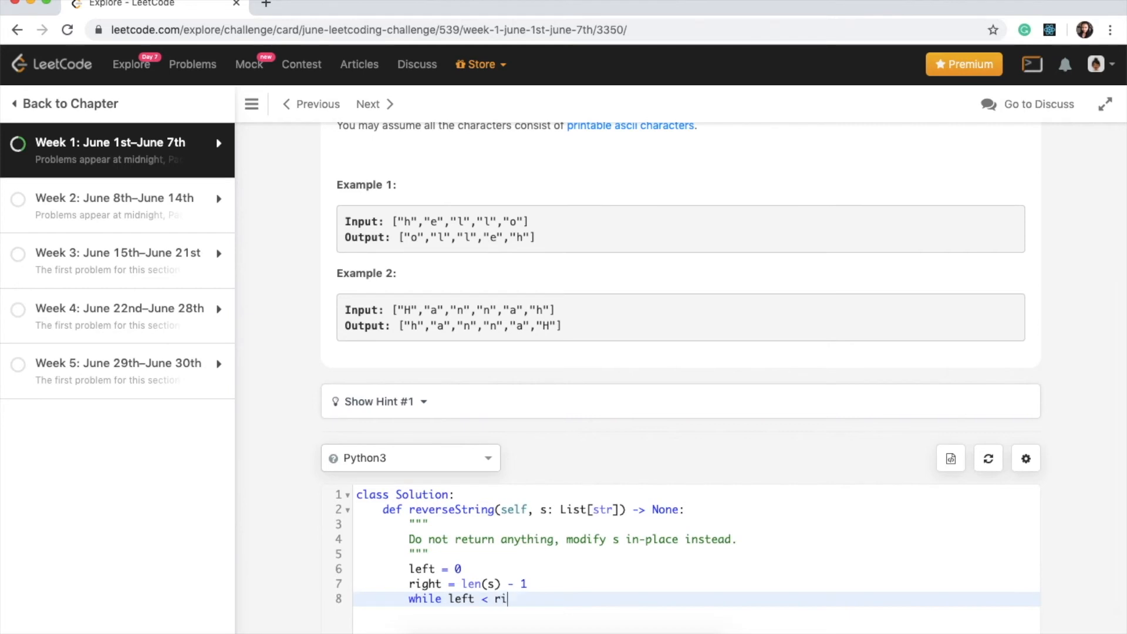
type("ght:")
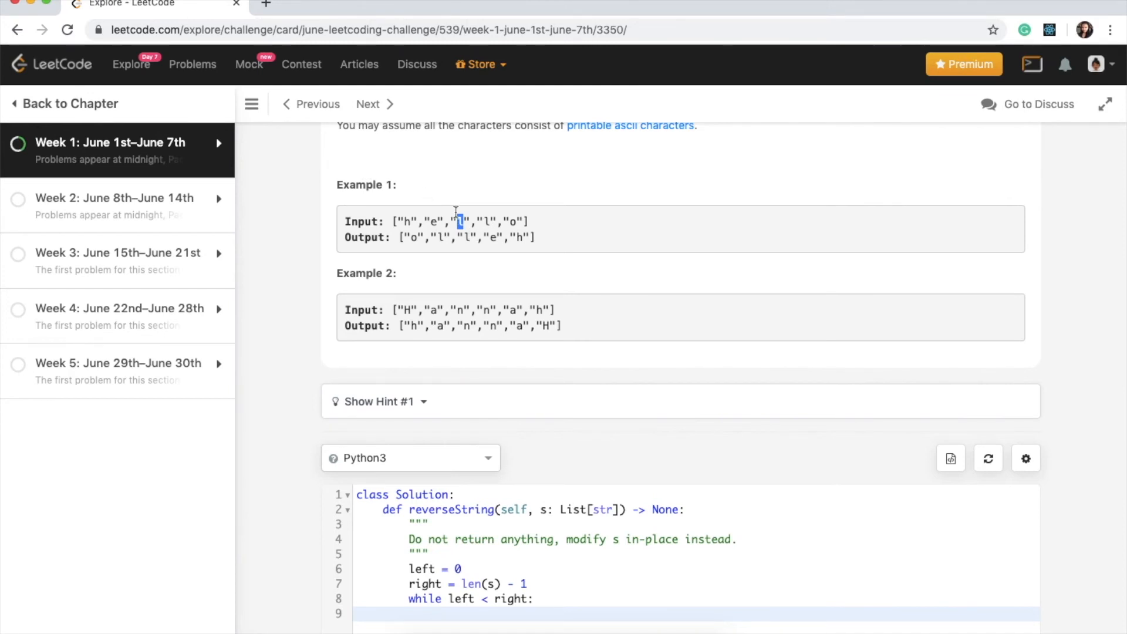
mouse_move(435, 615)
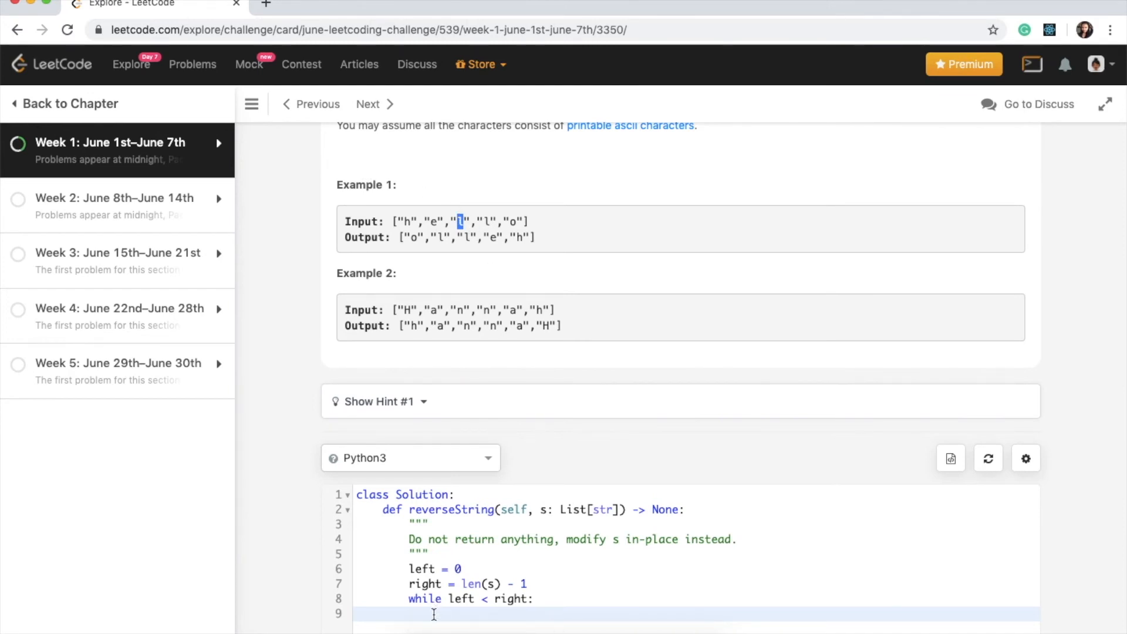
Step: Scroll to Example 1 and highlight the last and first characters of its input
scroll("down", 3)
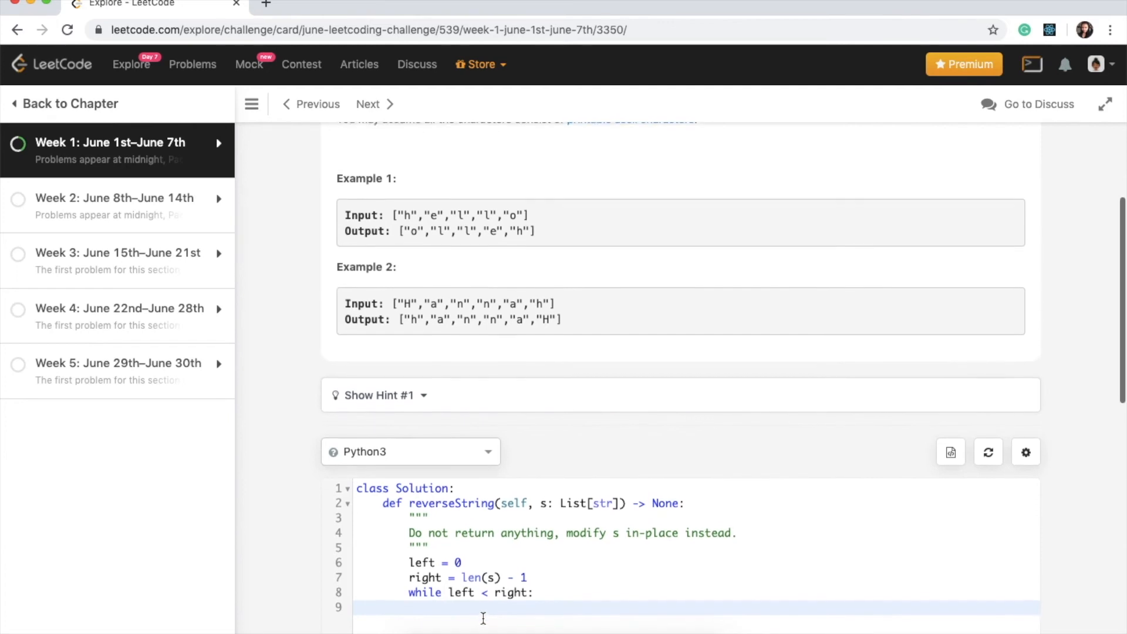
scroll("down", 3)
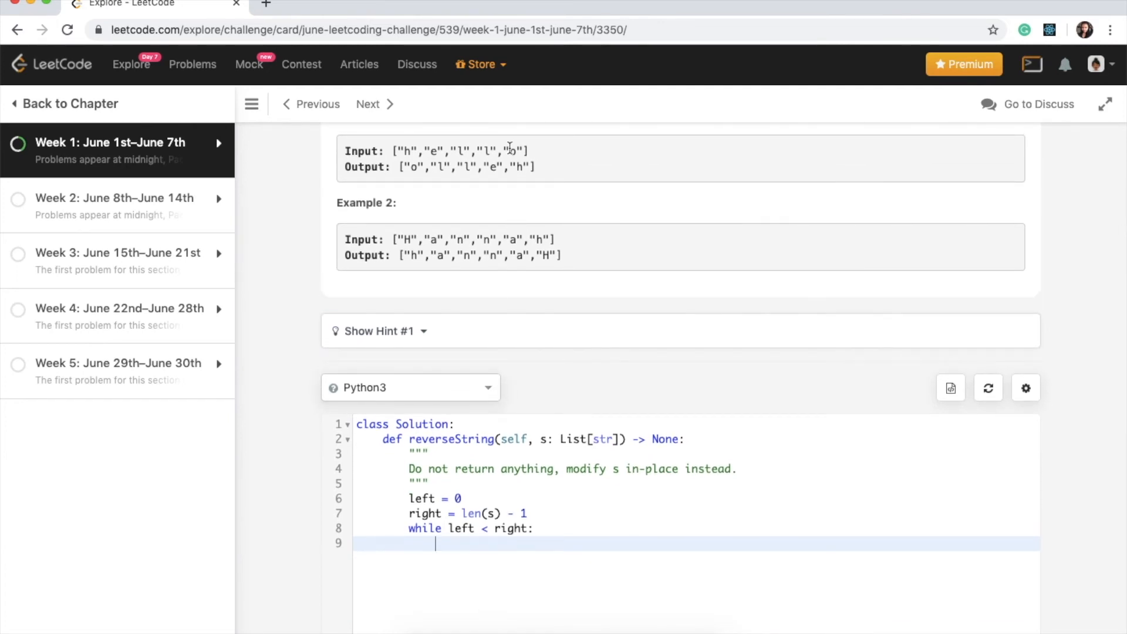
double_click(409, 151)
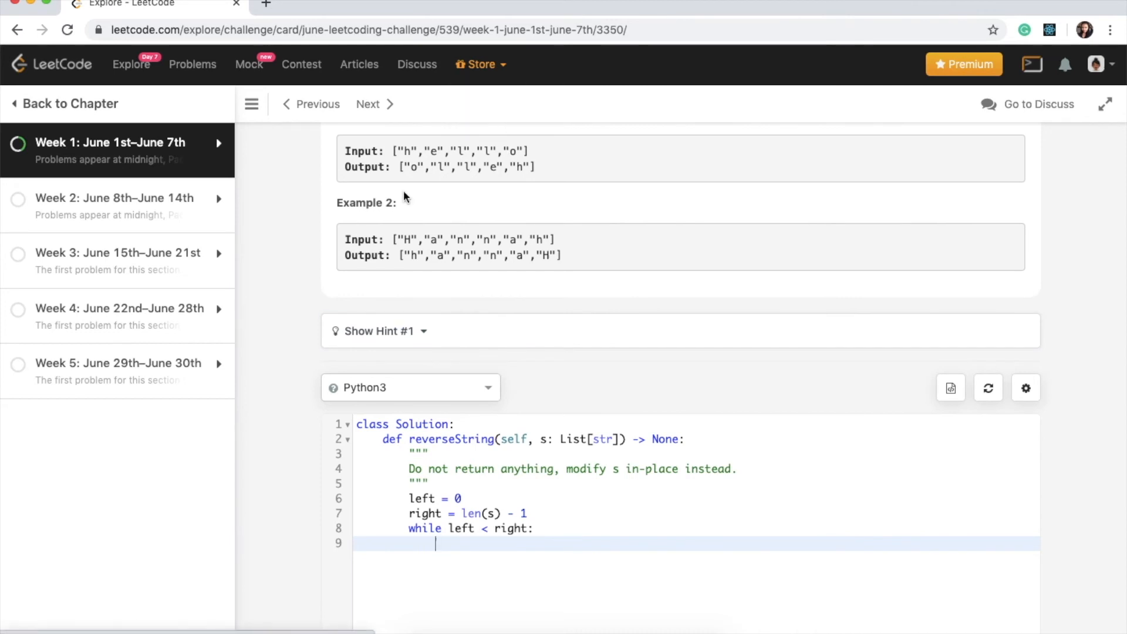
double_click(408, 151)
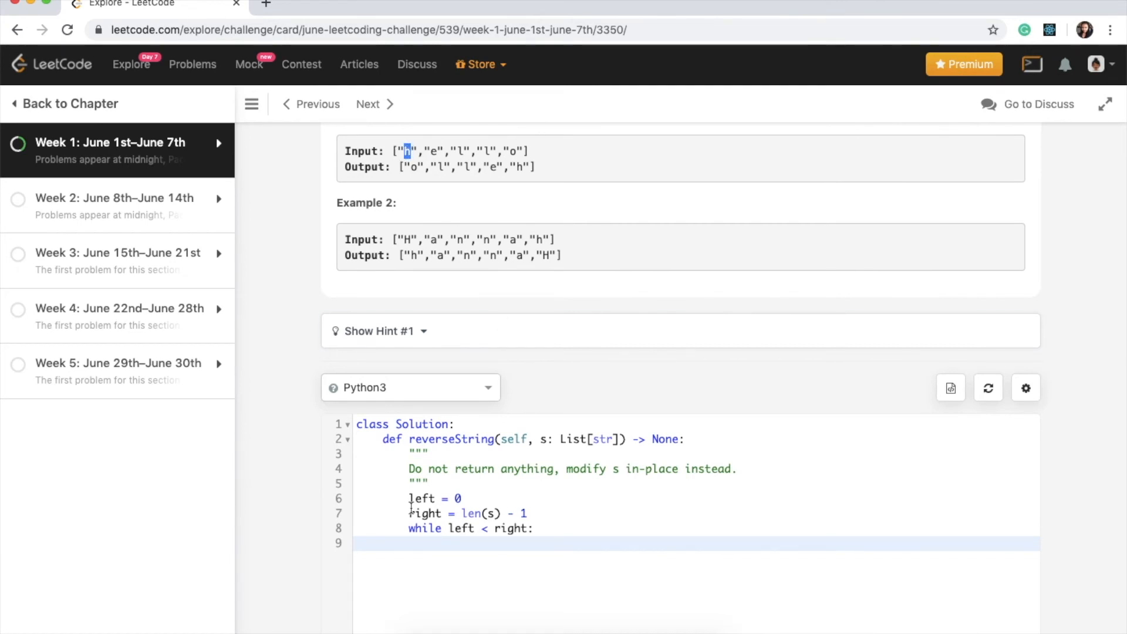
Step: Save the left character with hold = s[left] inside the loop
type("hold")
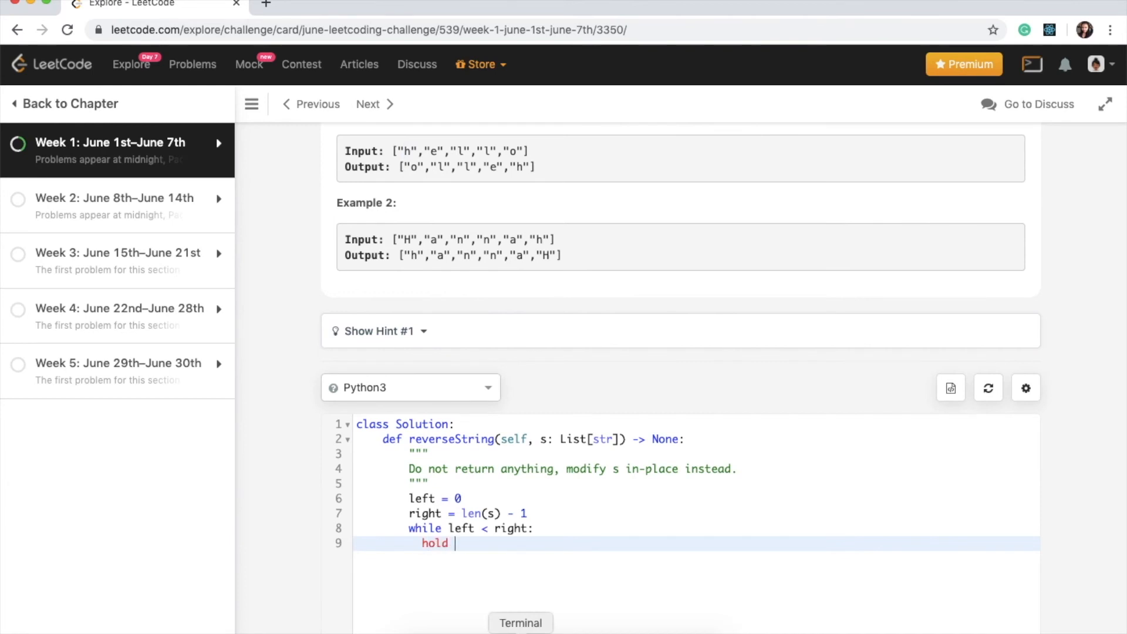
key("Backspace")
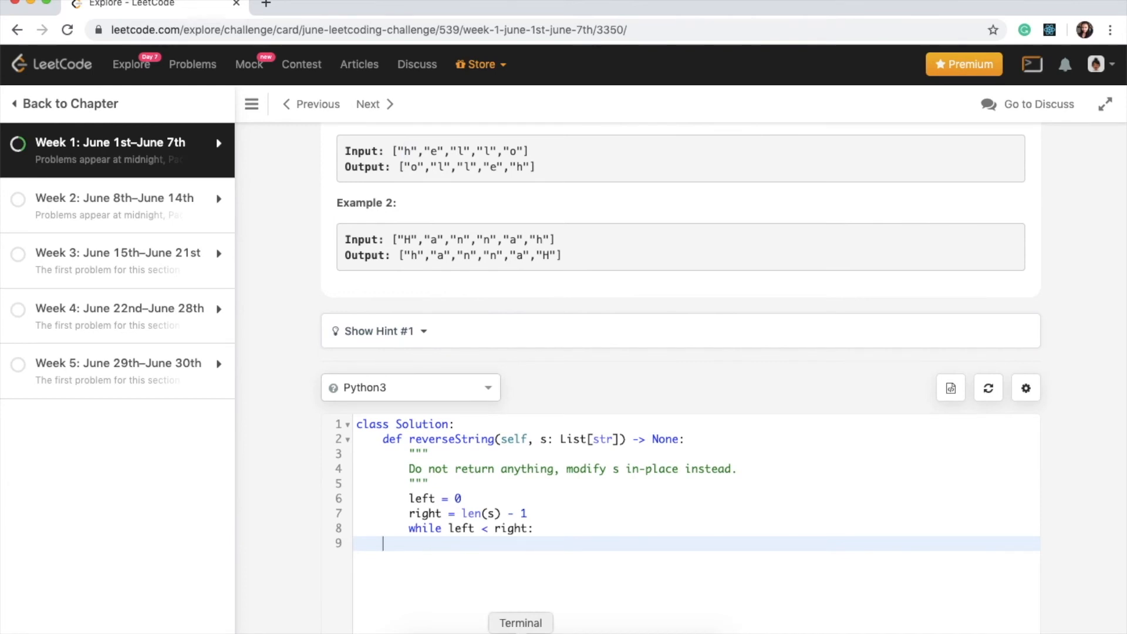
type("hold =")
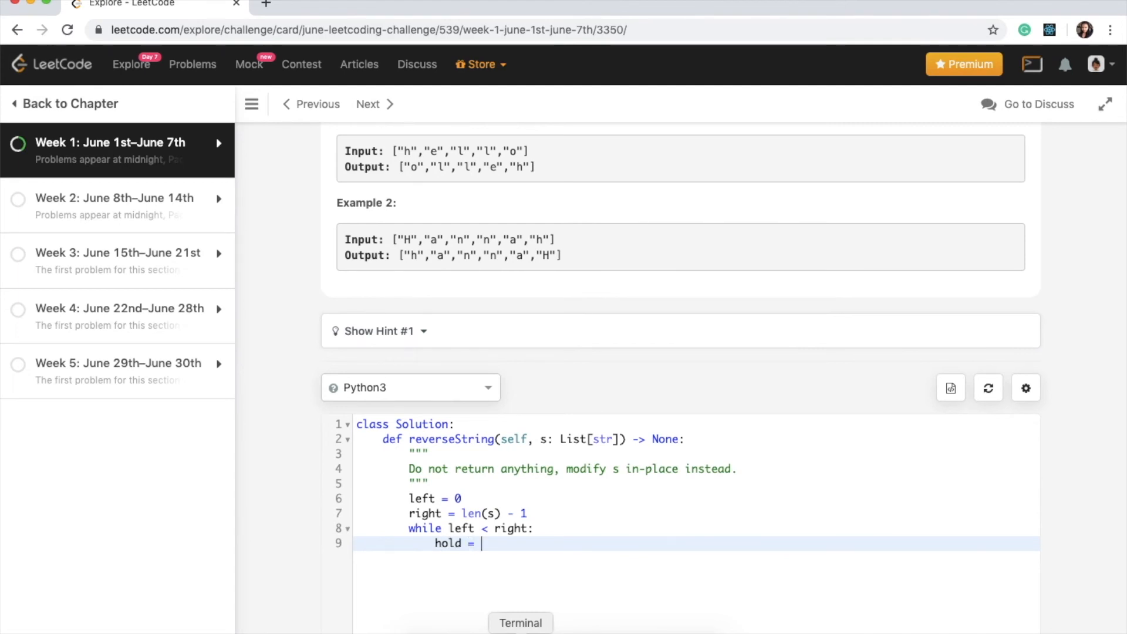
type("l")
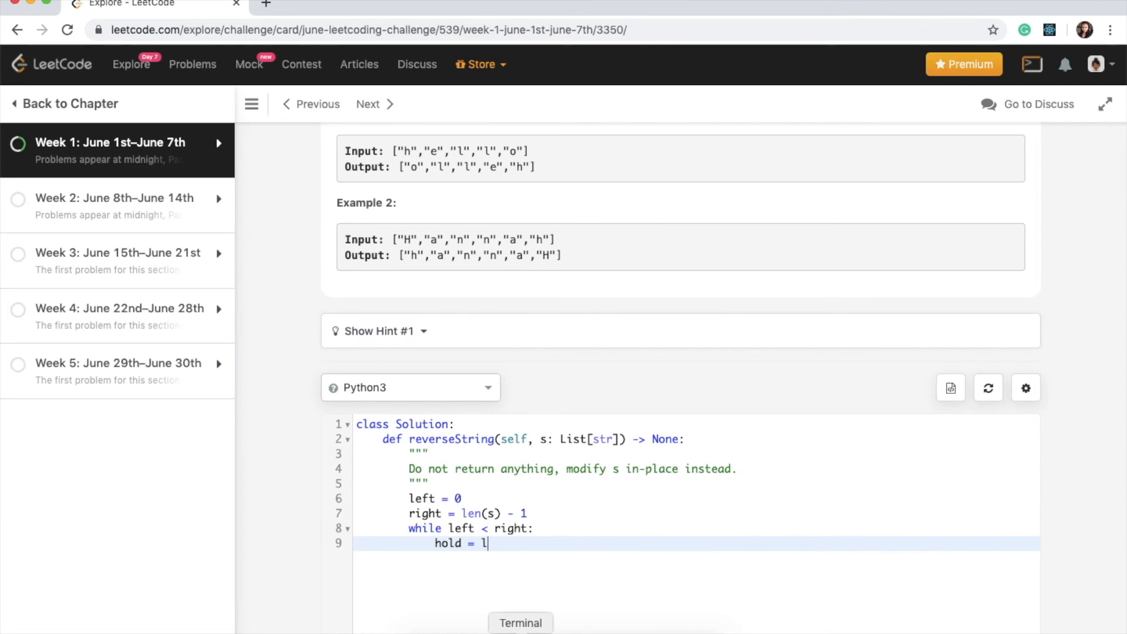
type("s")
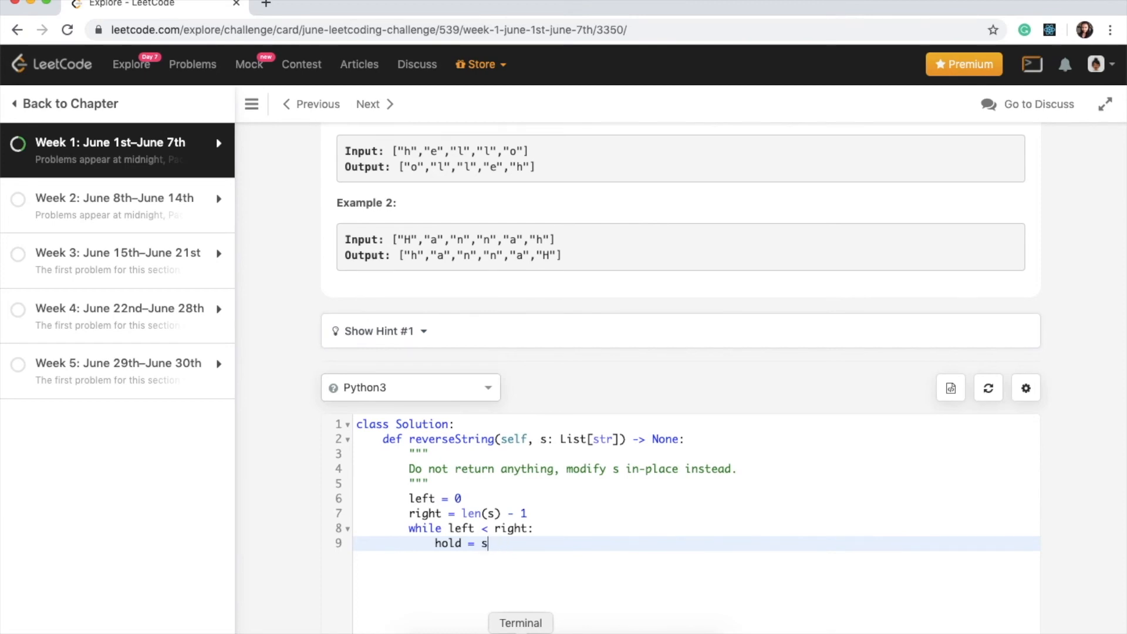
type("[left]")
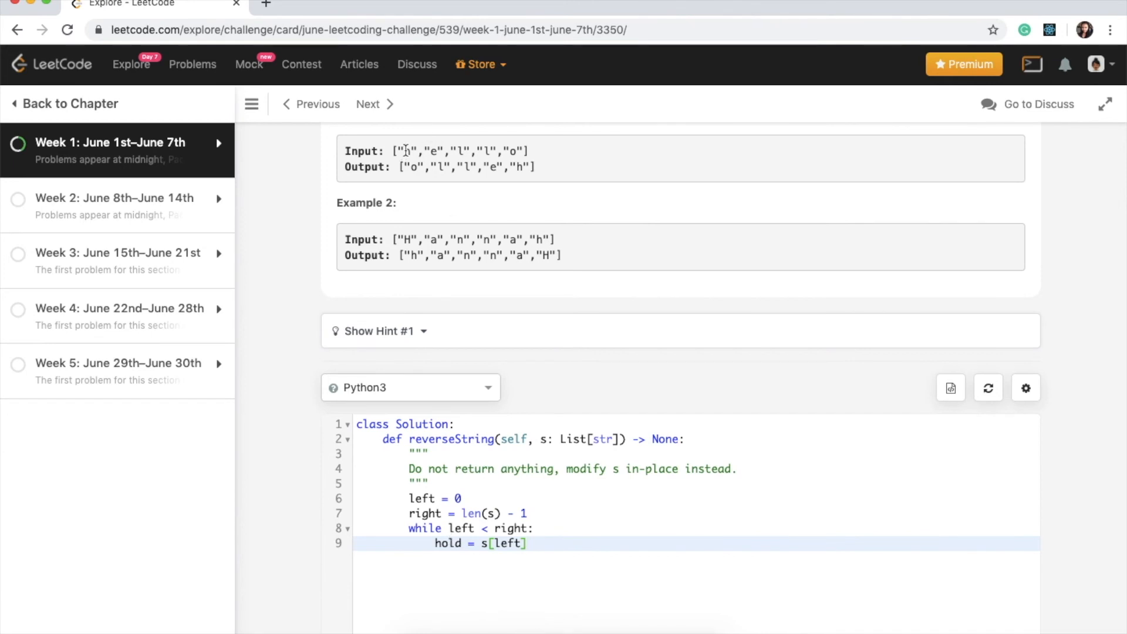
key("Enter")
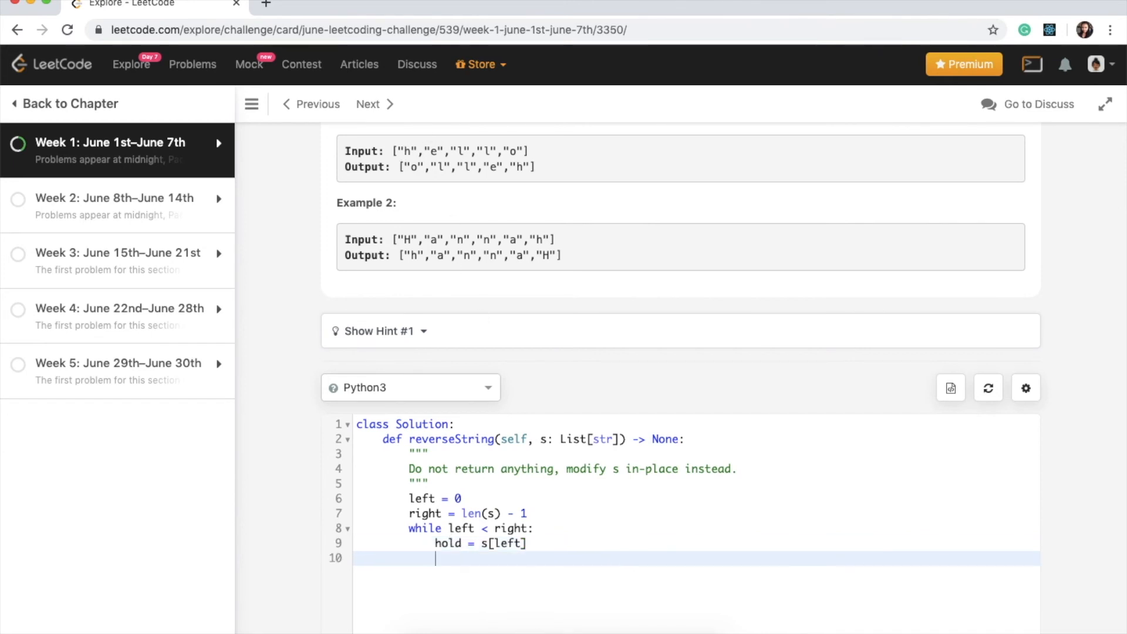
Step: Swap the characters with s[left] = s[right] and s[right] = hold
type("s")
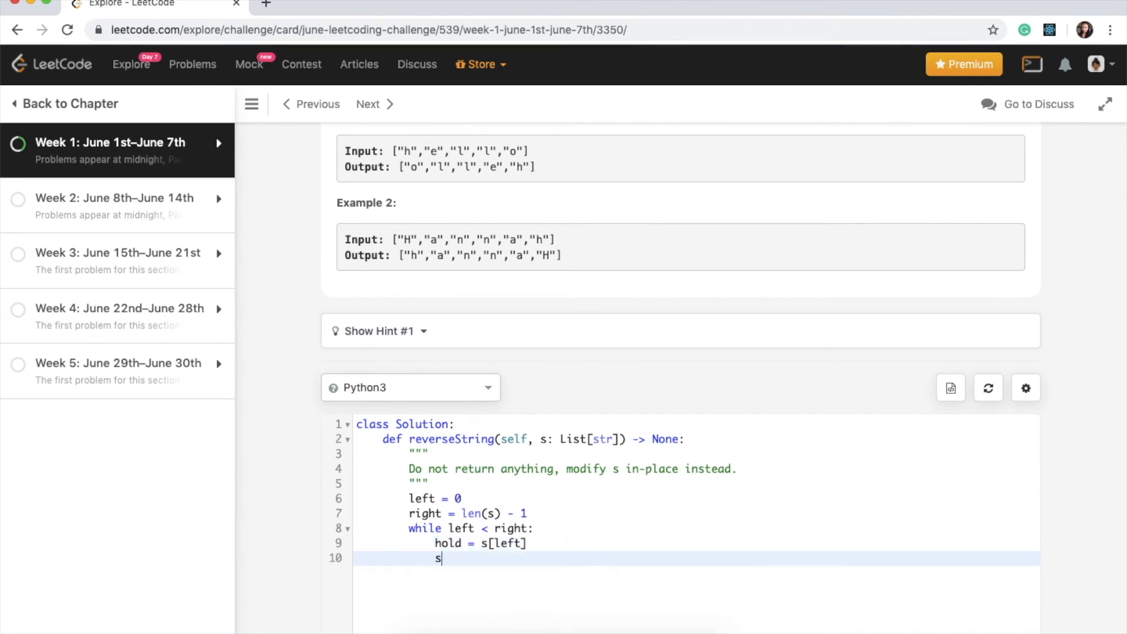
type("[left]")
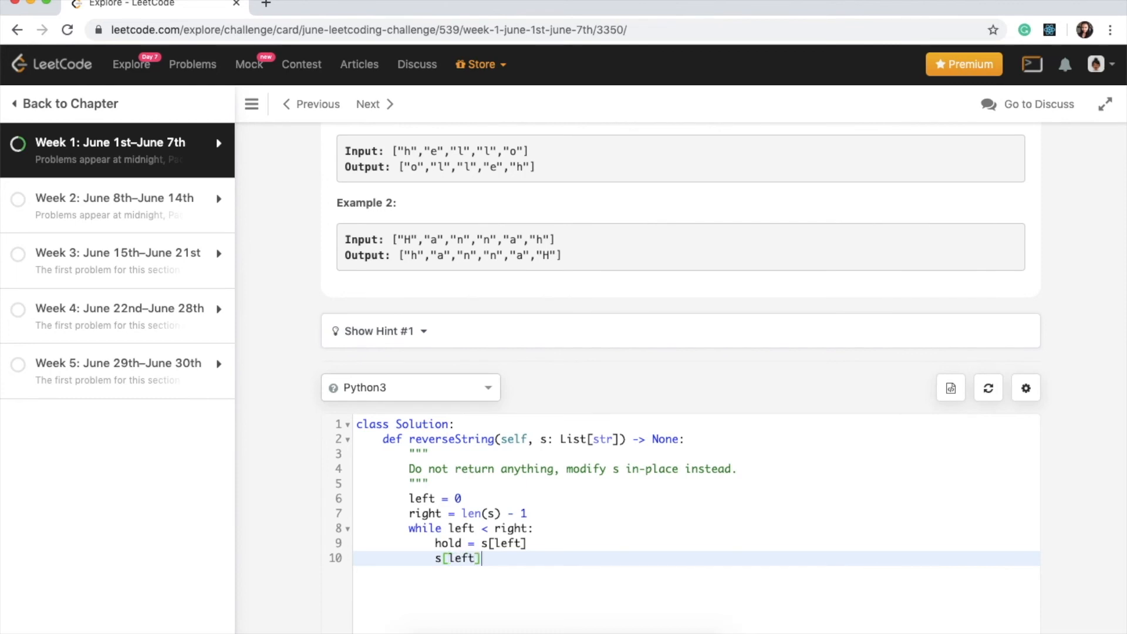
type("=")
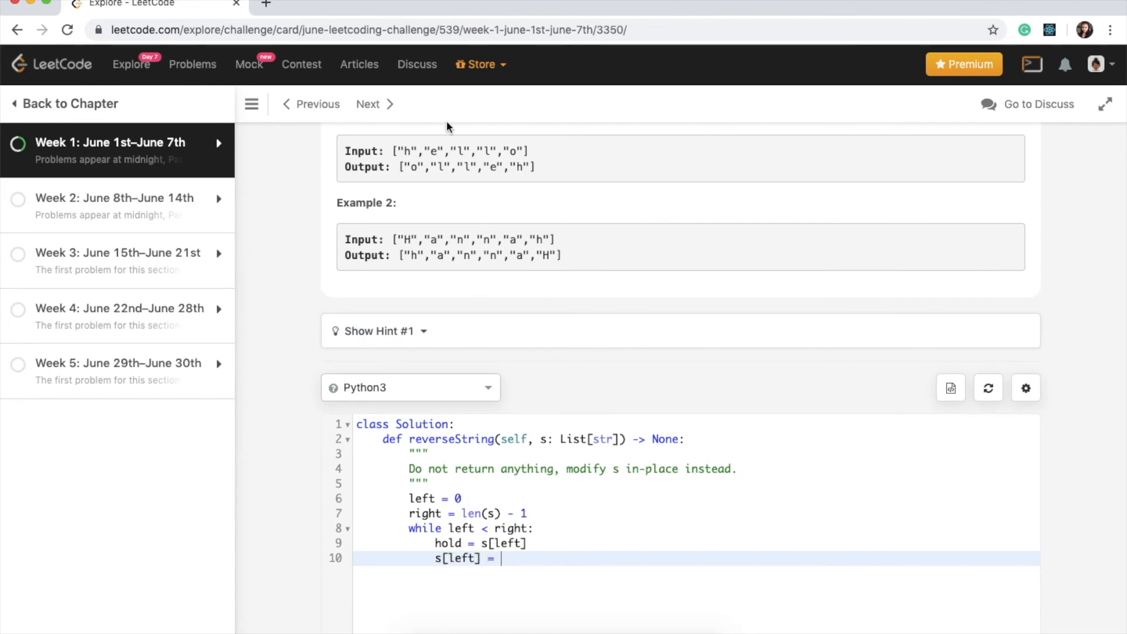
mouse_move(496, 595)
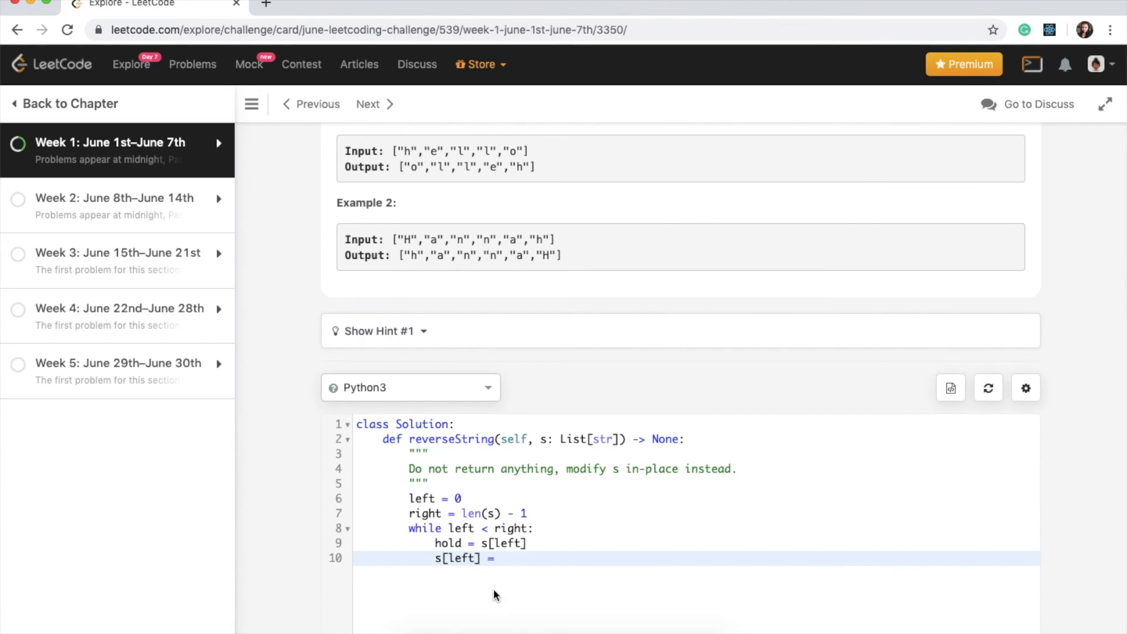
double_click(511, 152)
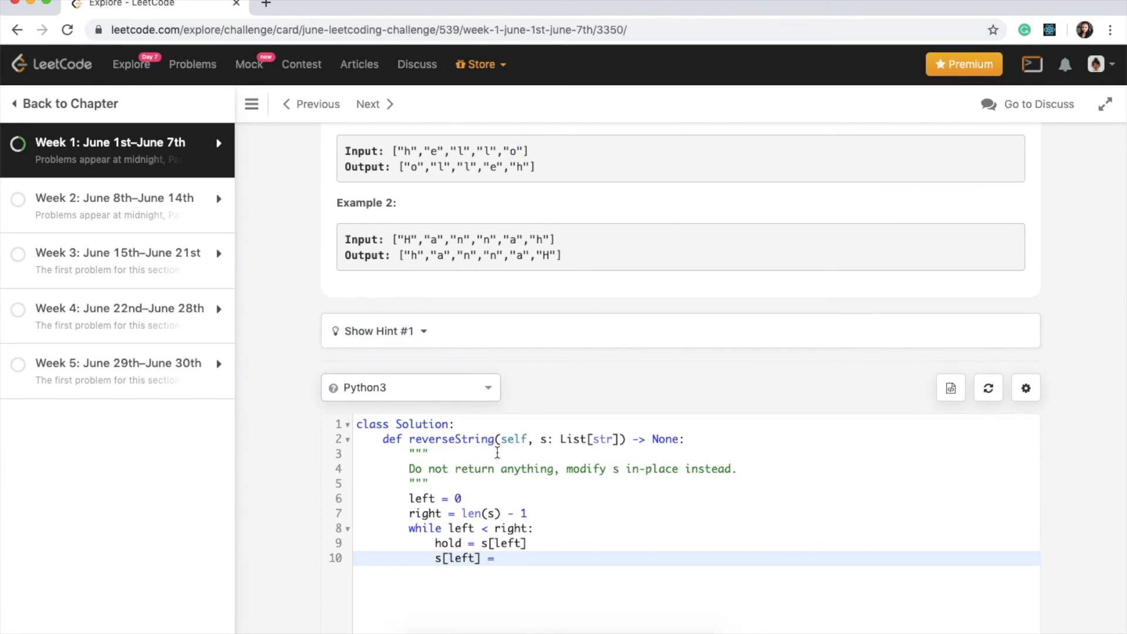
type("s[rig")
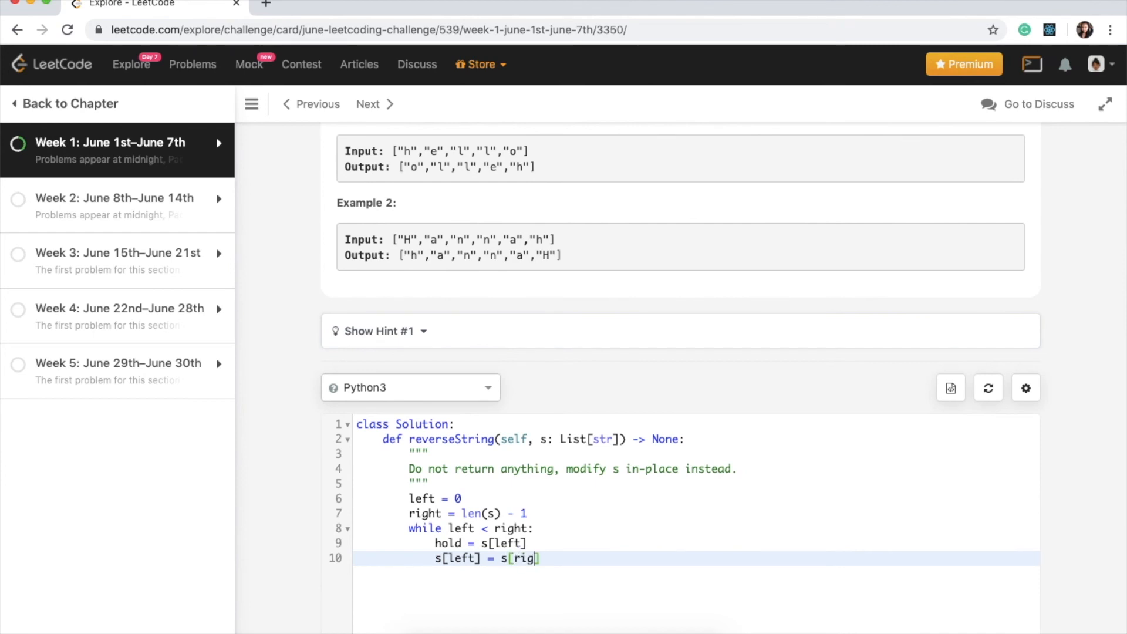
type("ht]")
type("s")
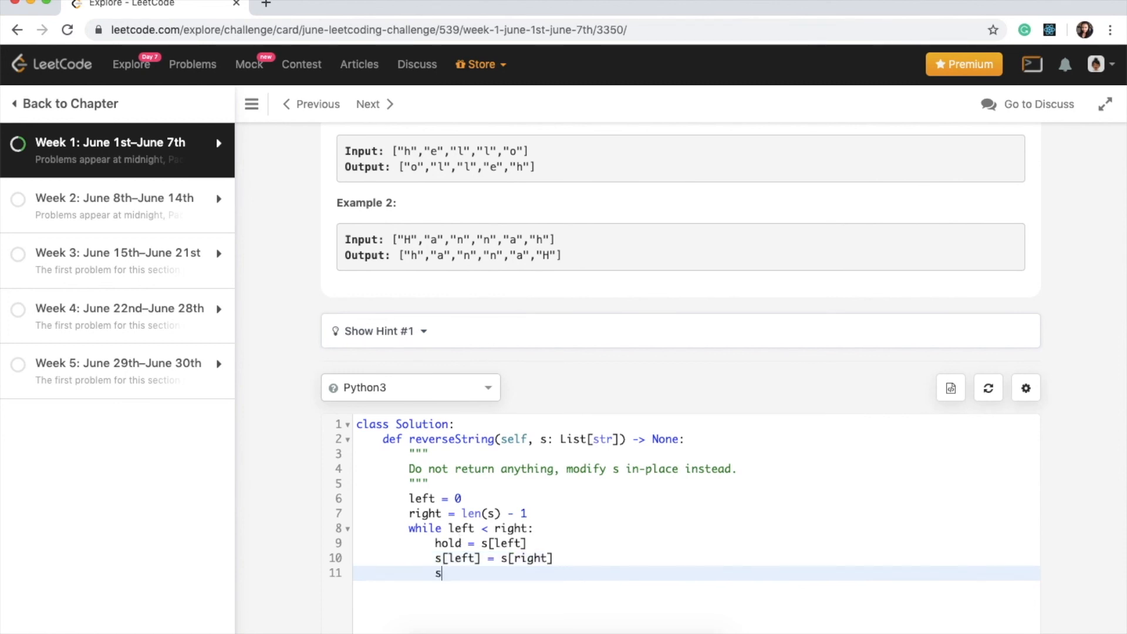
type("[right]")
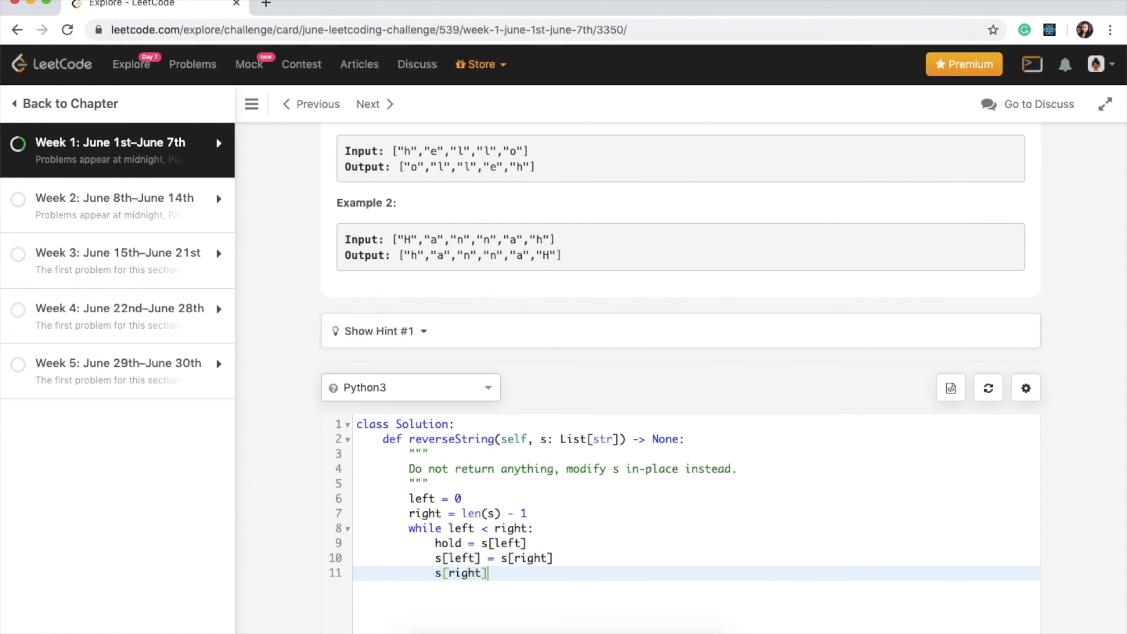
type("= hold")
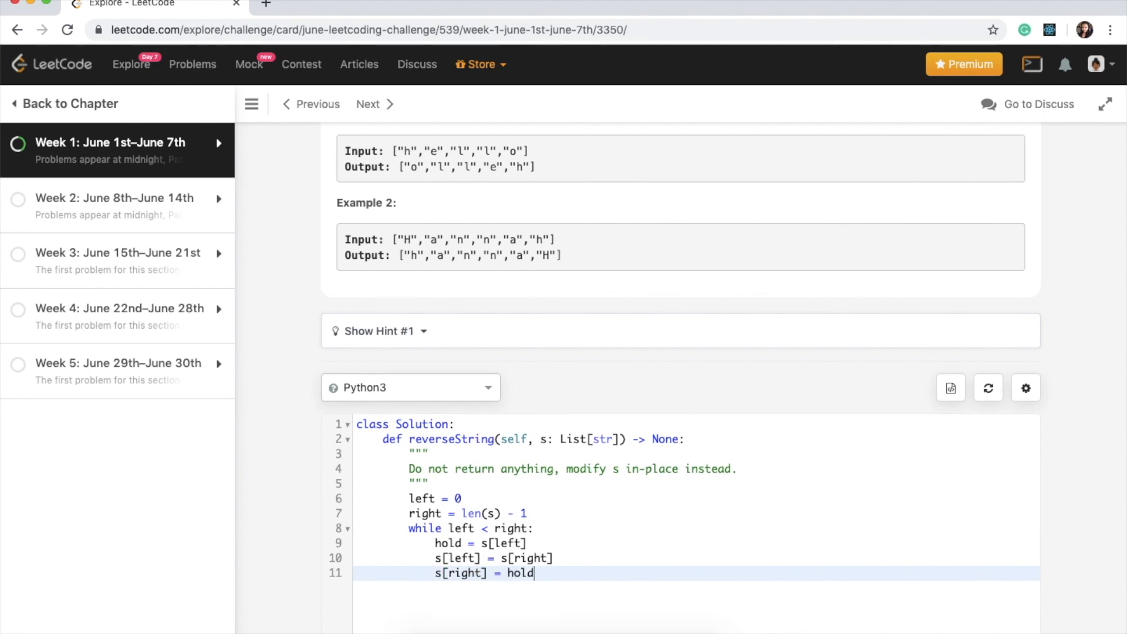
key("Enter")
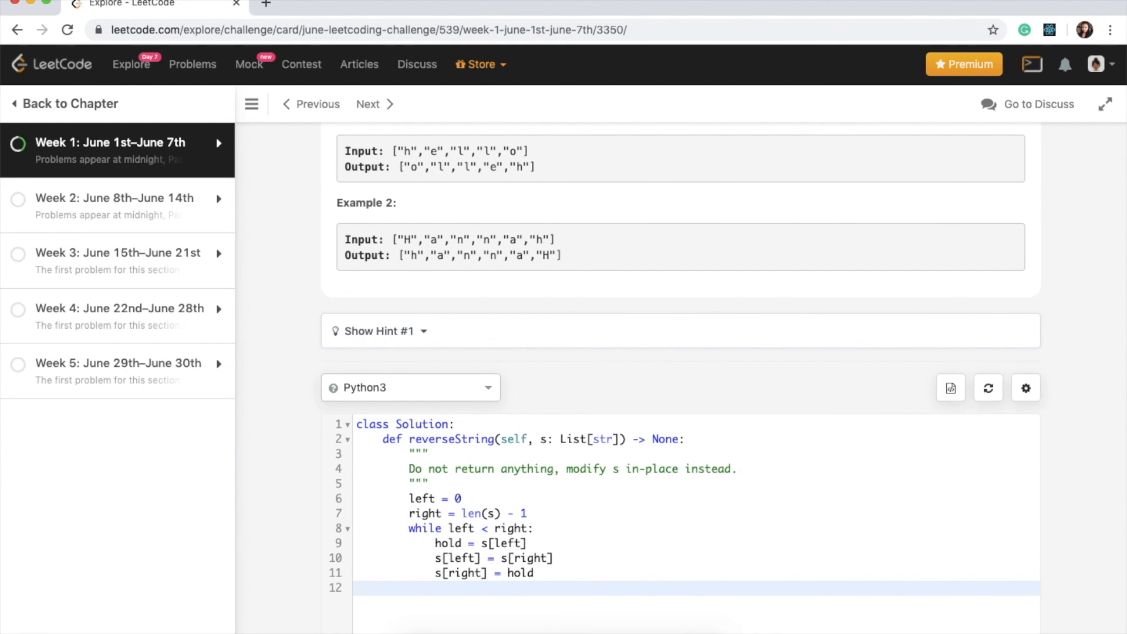
Step: Advance both pointers inward with left+=1 and right-=1
type("left+")
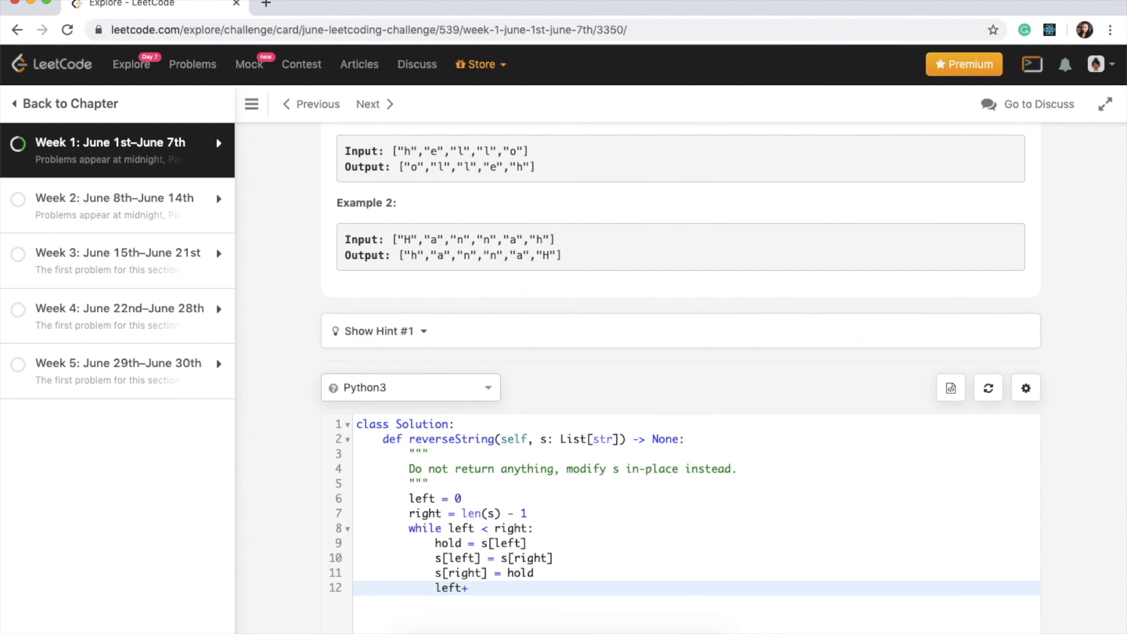
type("=1")
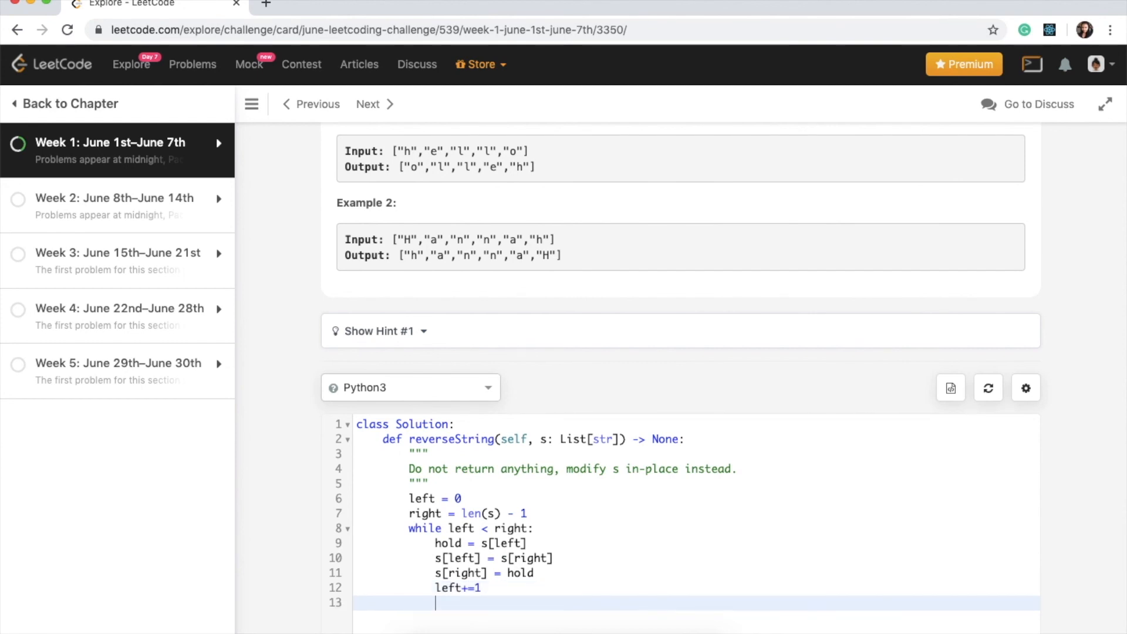
type("right")
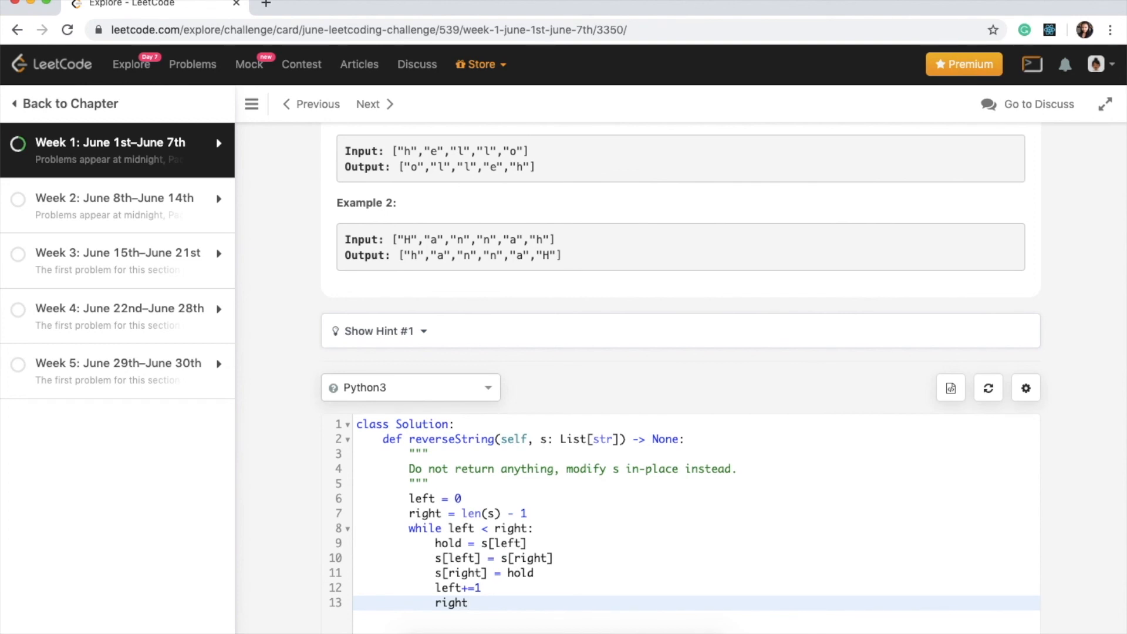
type("-=1")
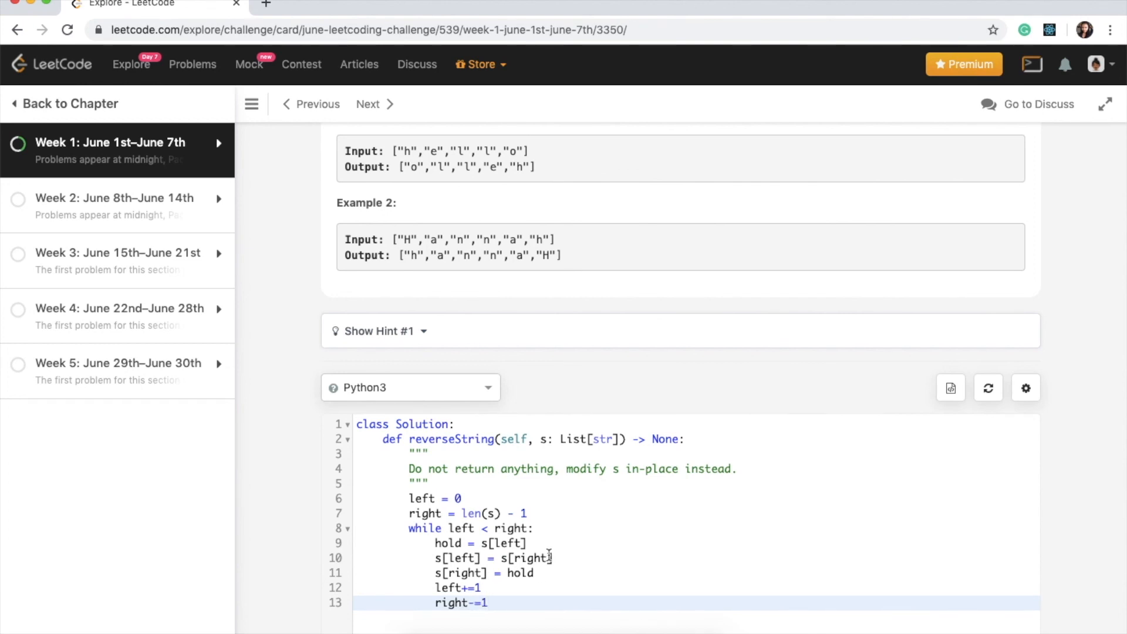
scroll("down", 3)
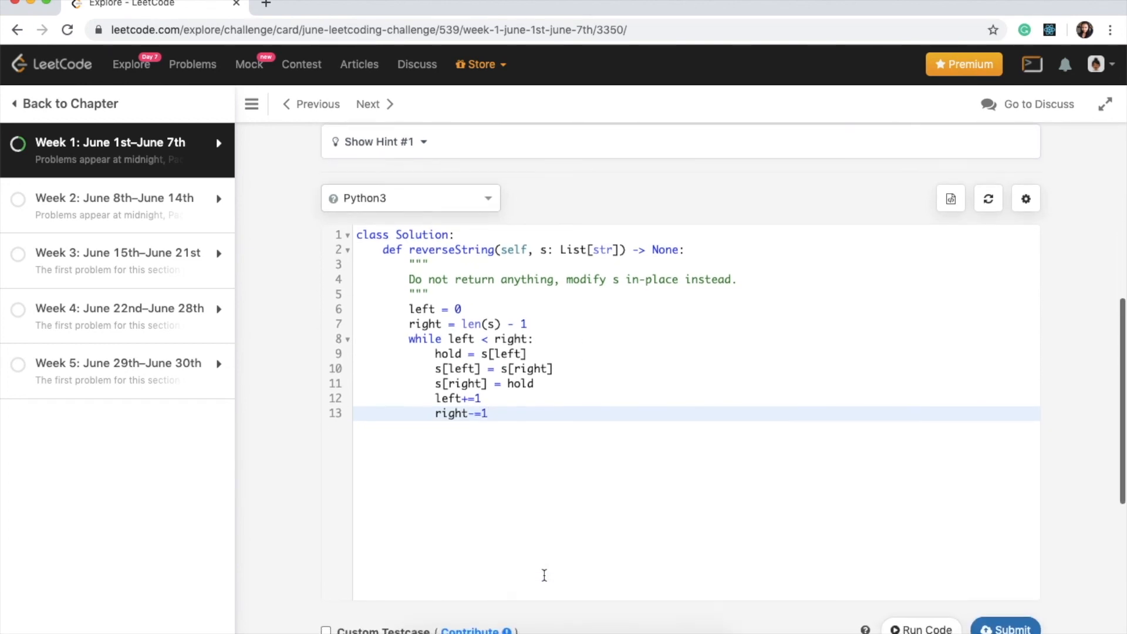
Step: Submit the reverseString solution and get an Accepted result
left_click(1005, 593)
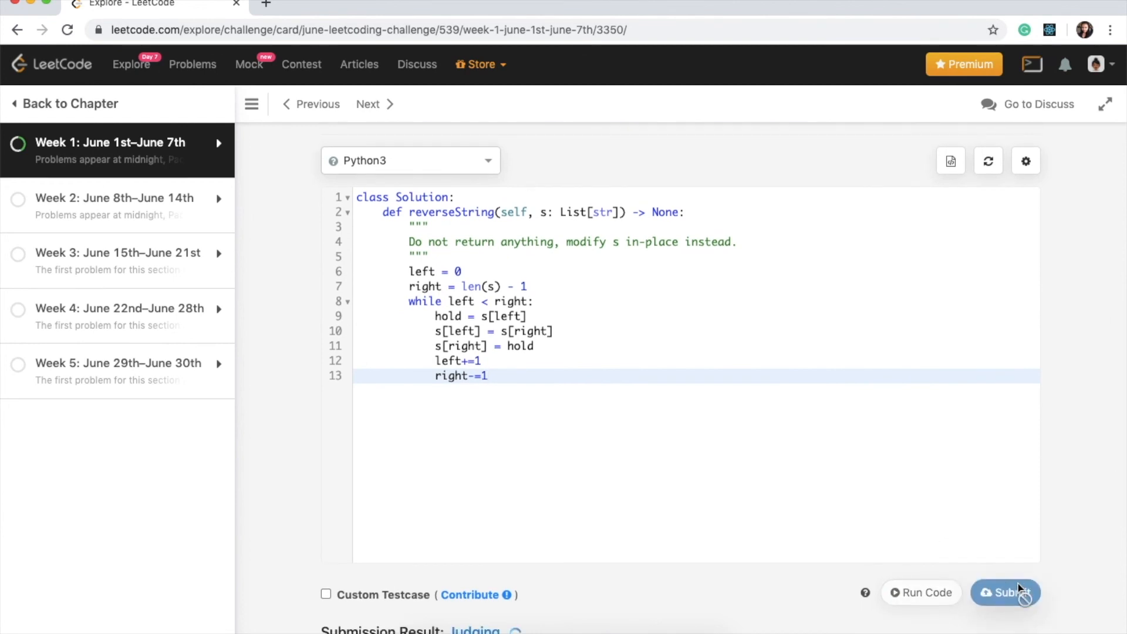
left_click(1006, 593)
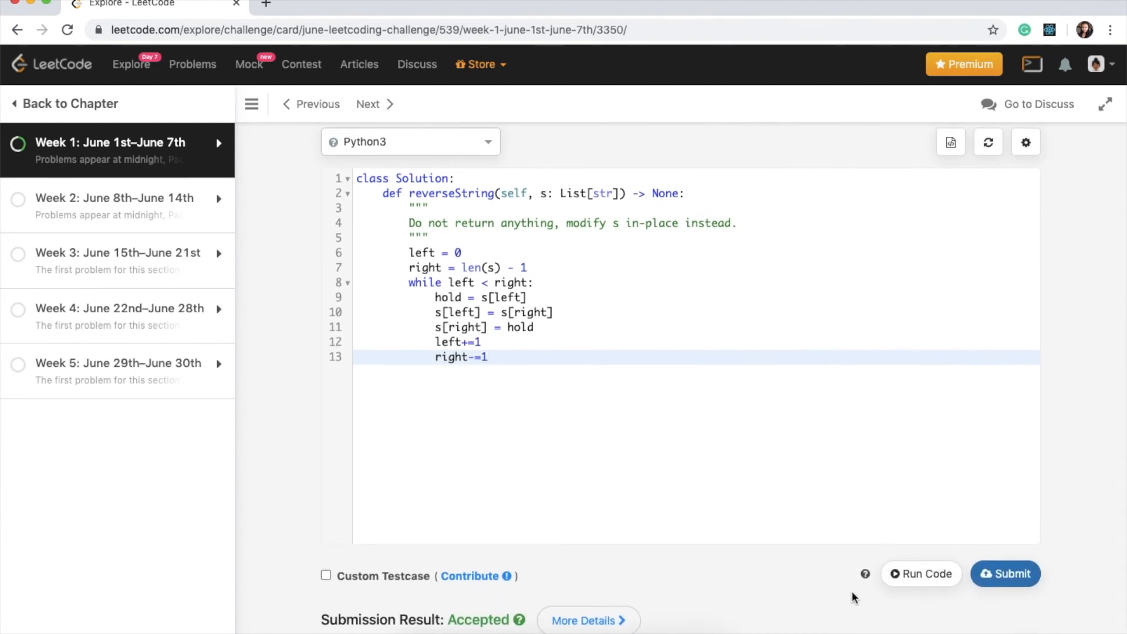